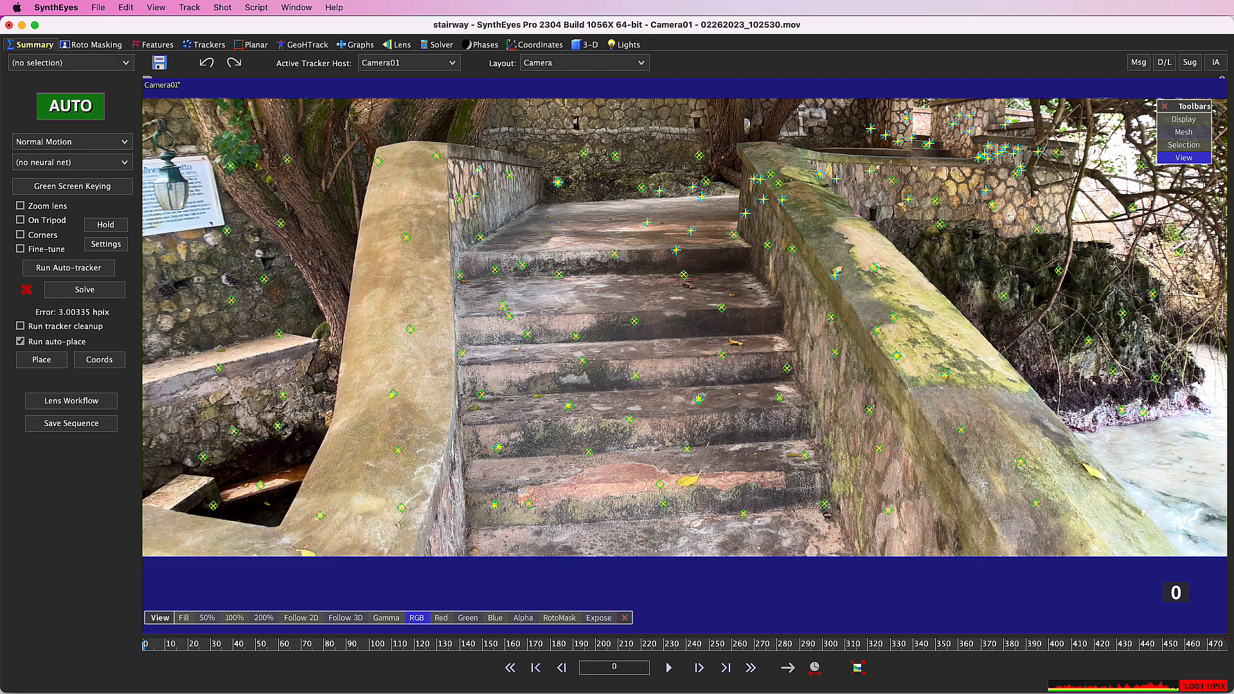
mouse_move(424, 321)
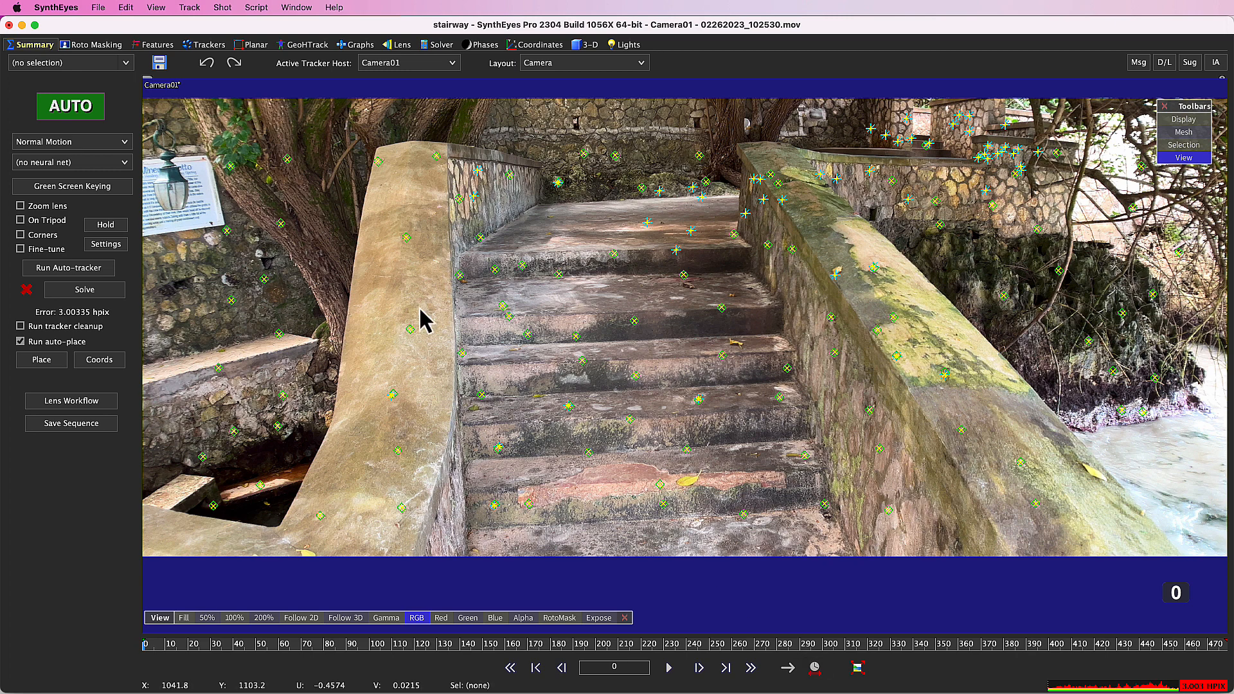
Step: Export the stairway track via Nuke (Current) as stairway.nk, accepting the default export settings
left_click(97, 7)
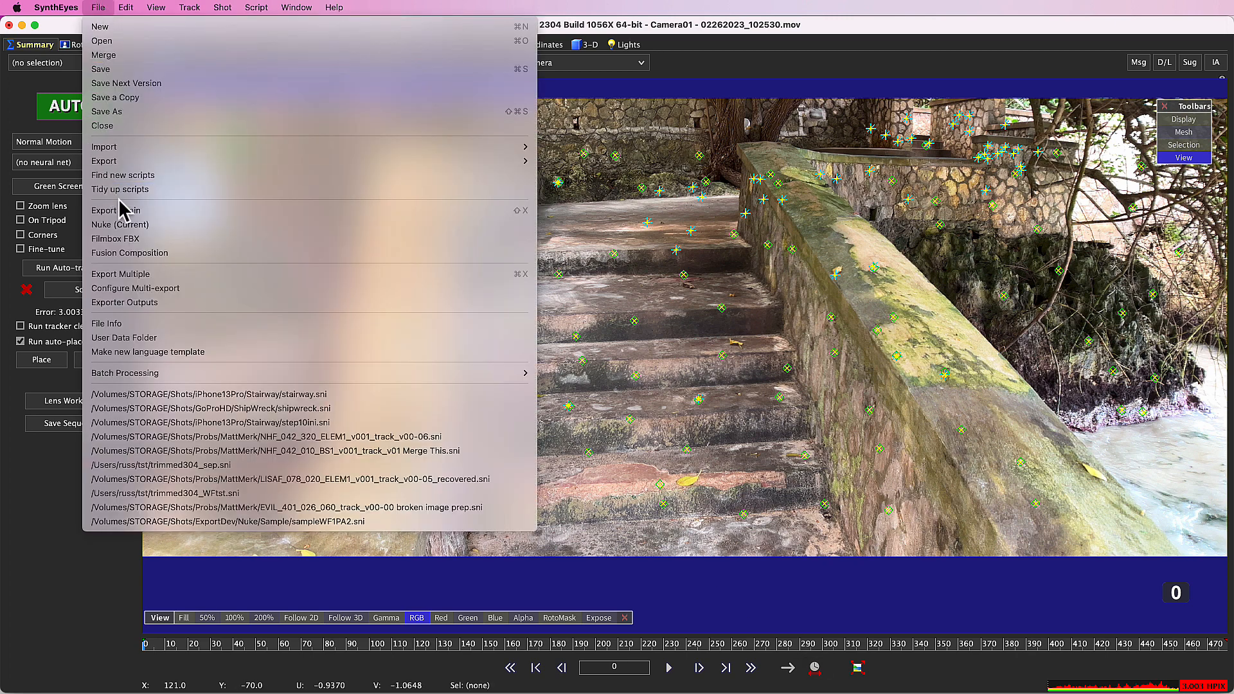
left_click(120, 225)
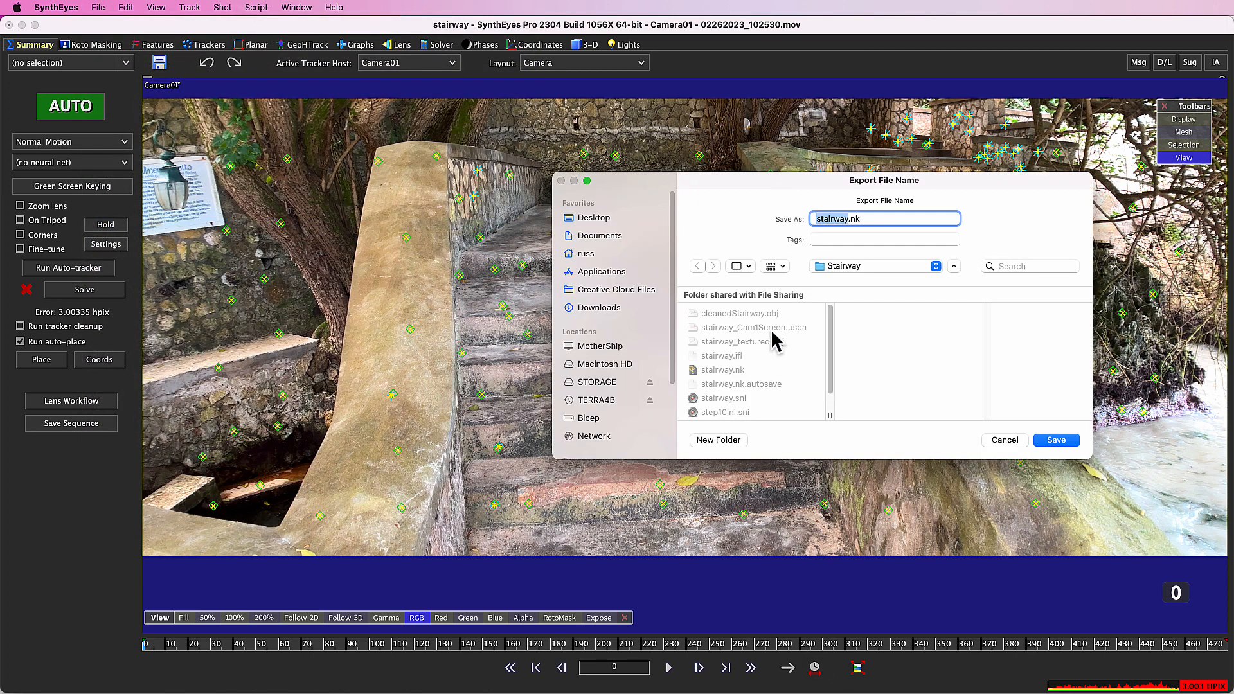
left_click(1055, 439)
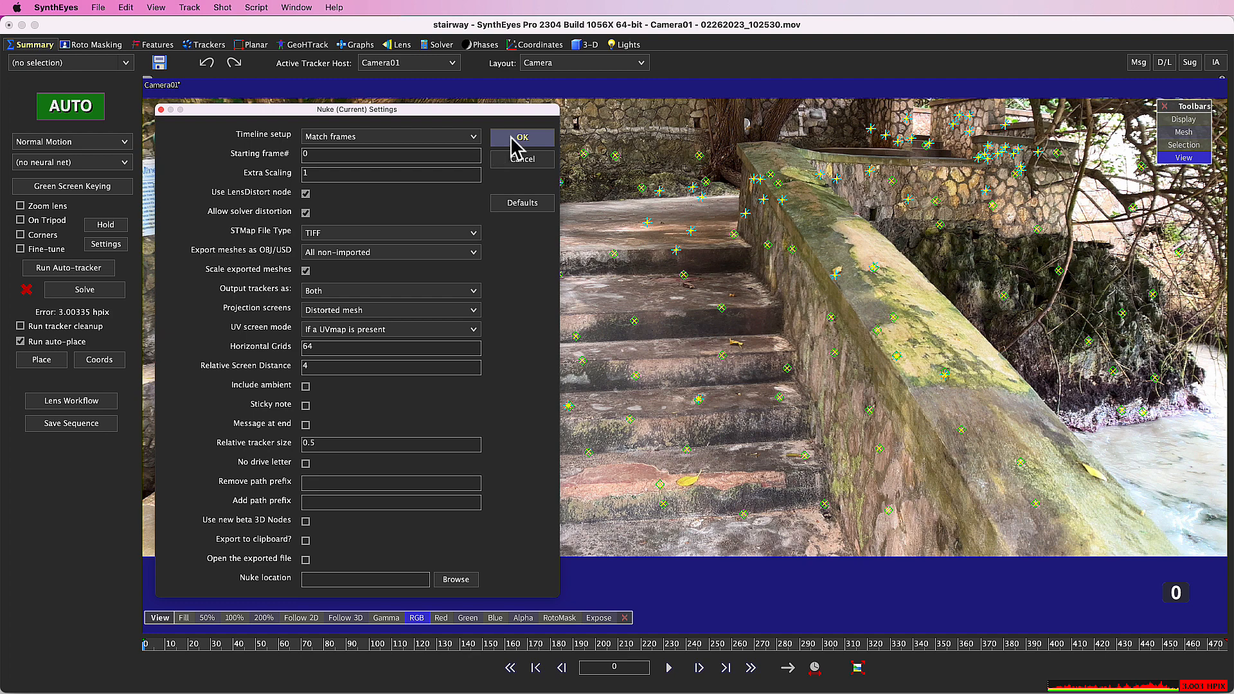
left_click(521, 137)
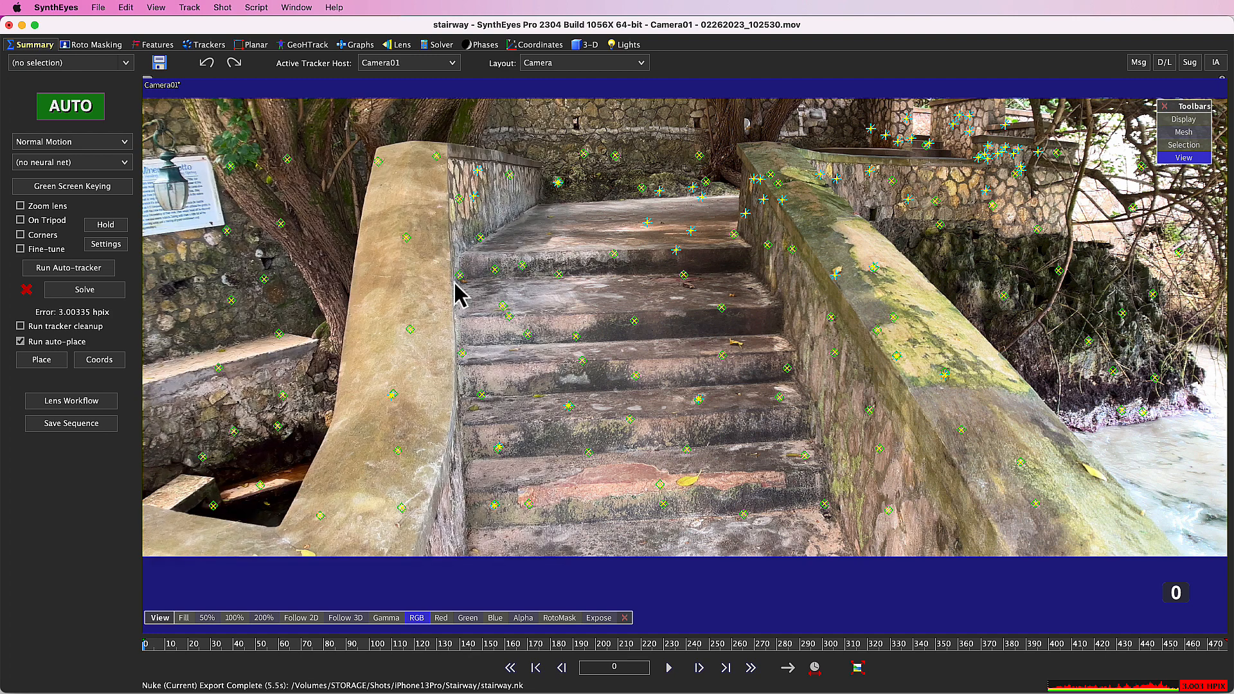
mouse_move(26, 33)
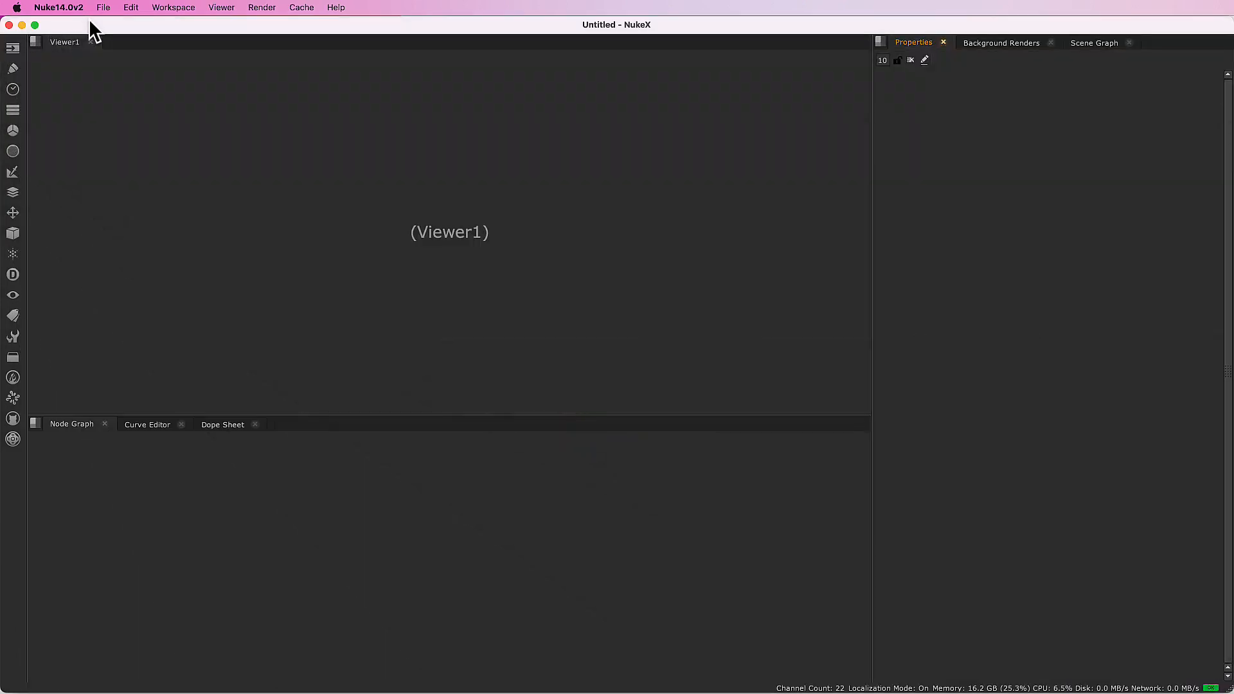
Step: Load stairway.nk in NukeX and scrub the timeline through the shot
left_click(102, 7)
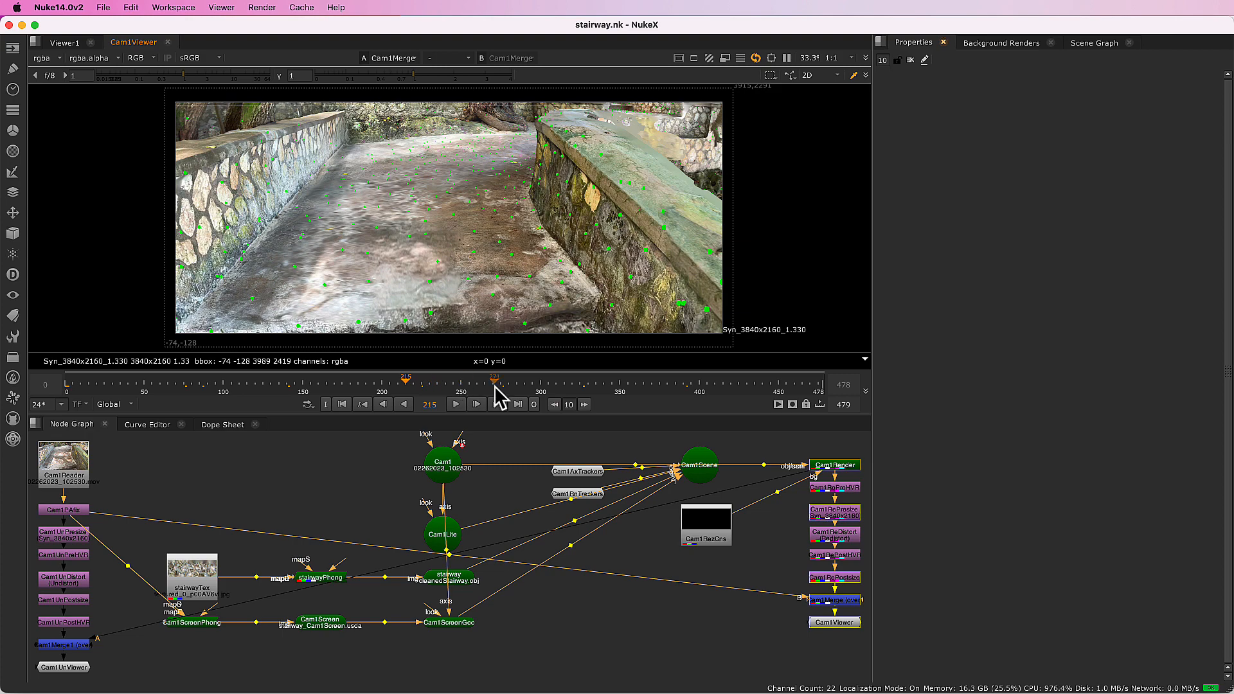
left_click_drag(405, 381, 602, 381)
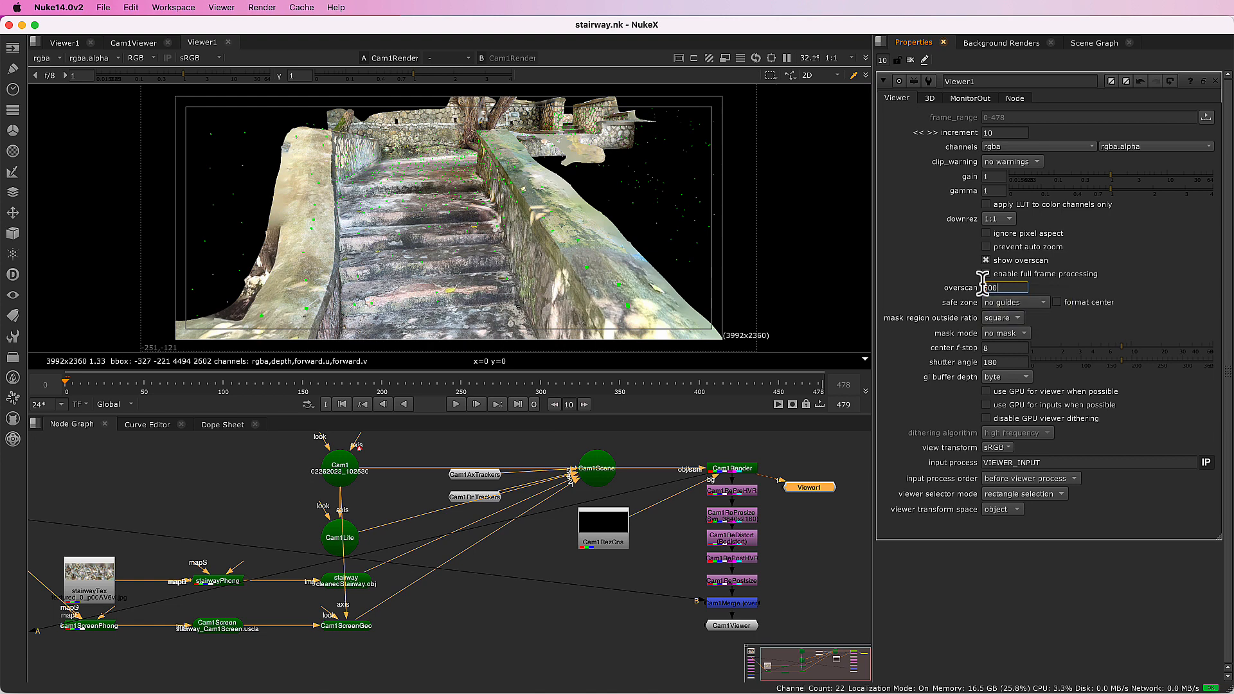
Step: Set the Viewer overscan to 500 and bring up Cam1Render's properties
type("500")
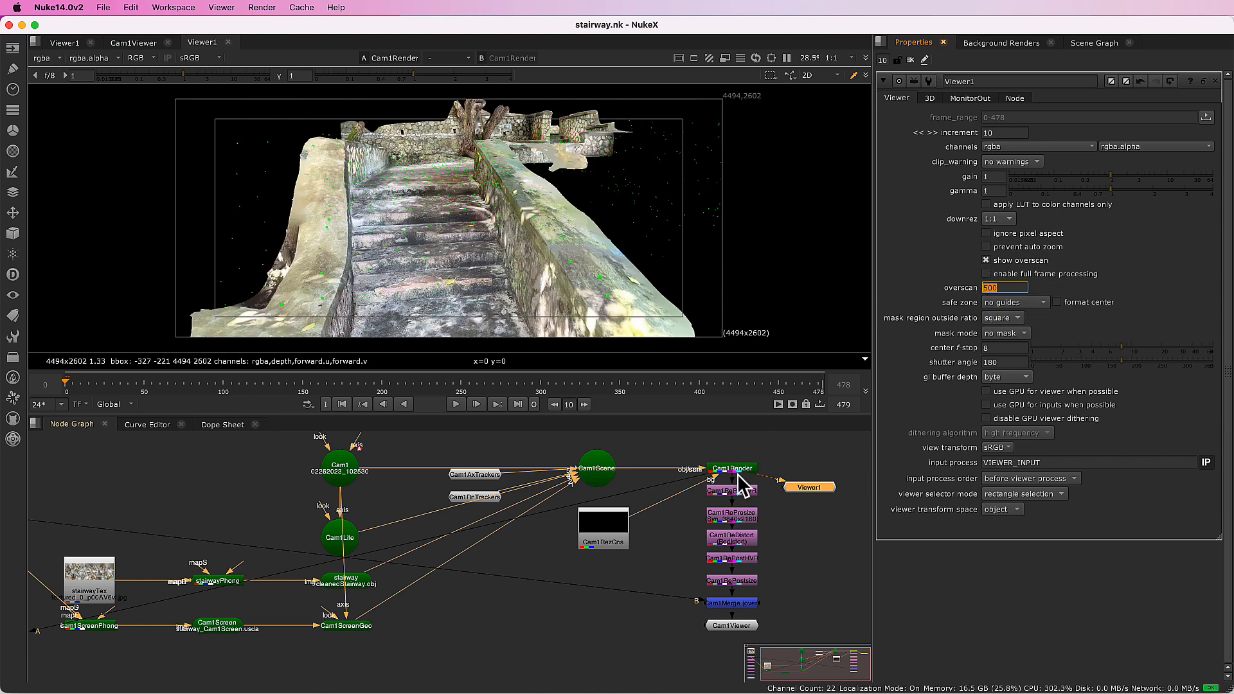
left_click(731, 468)
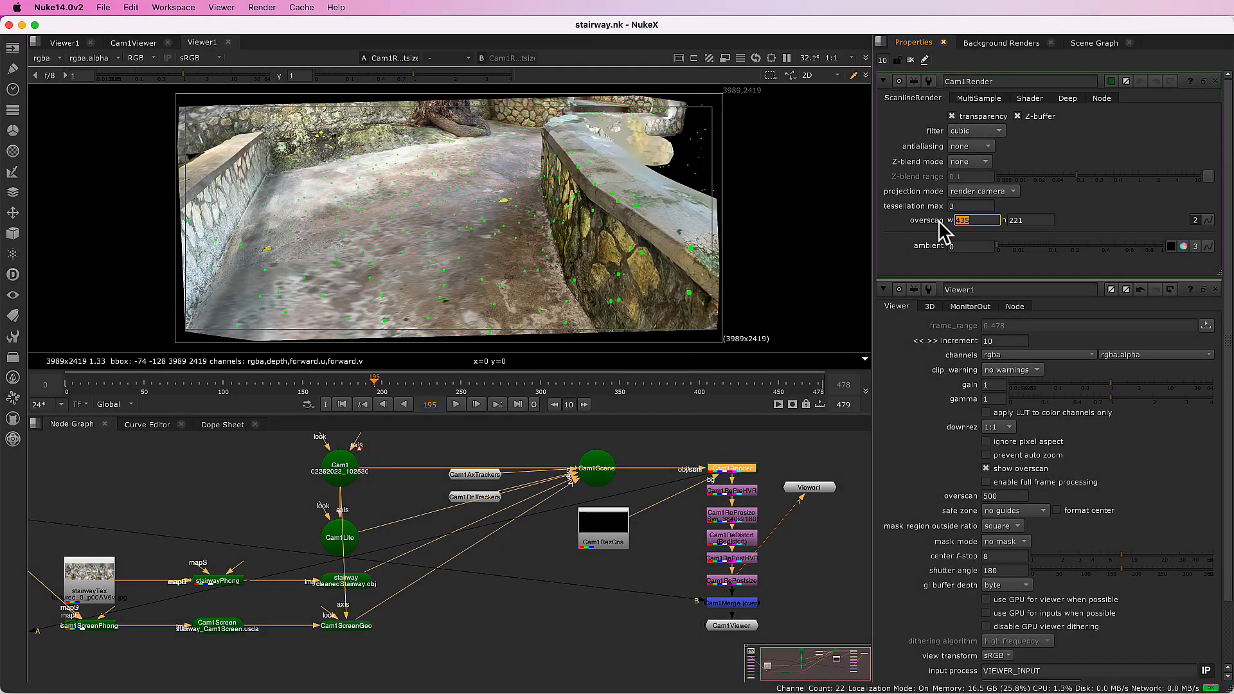
type("0")
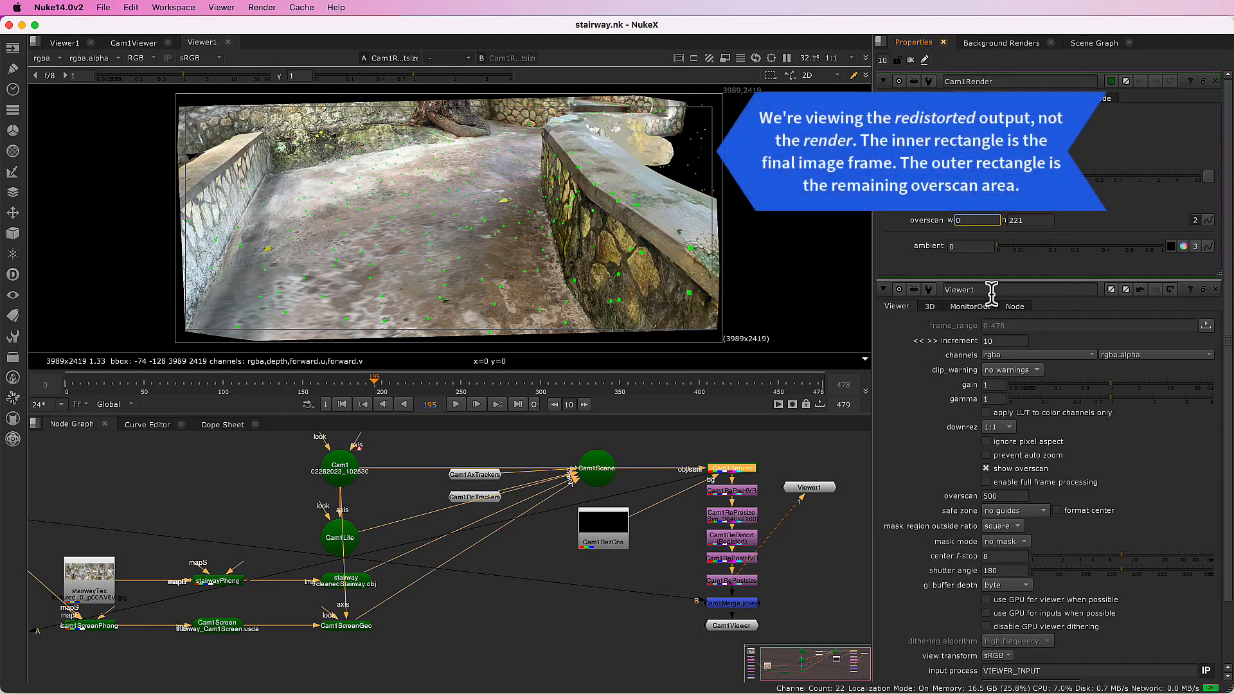
left_click(1027, 219)
type("0")
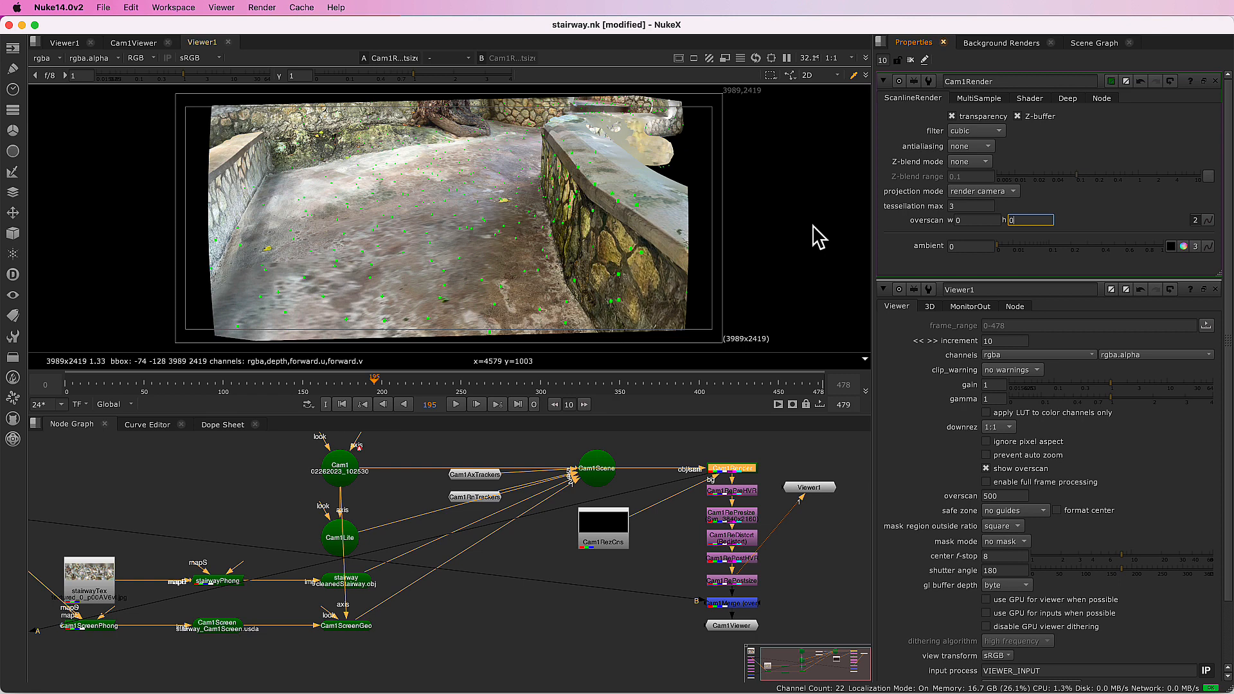
type("435")
type("221")
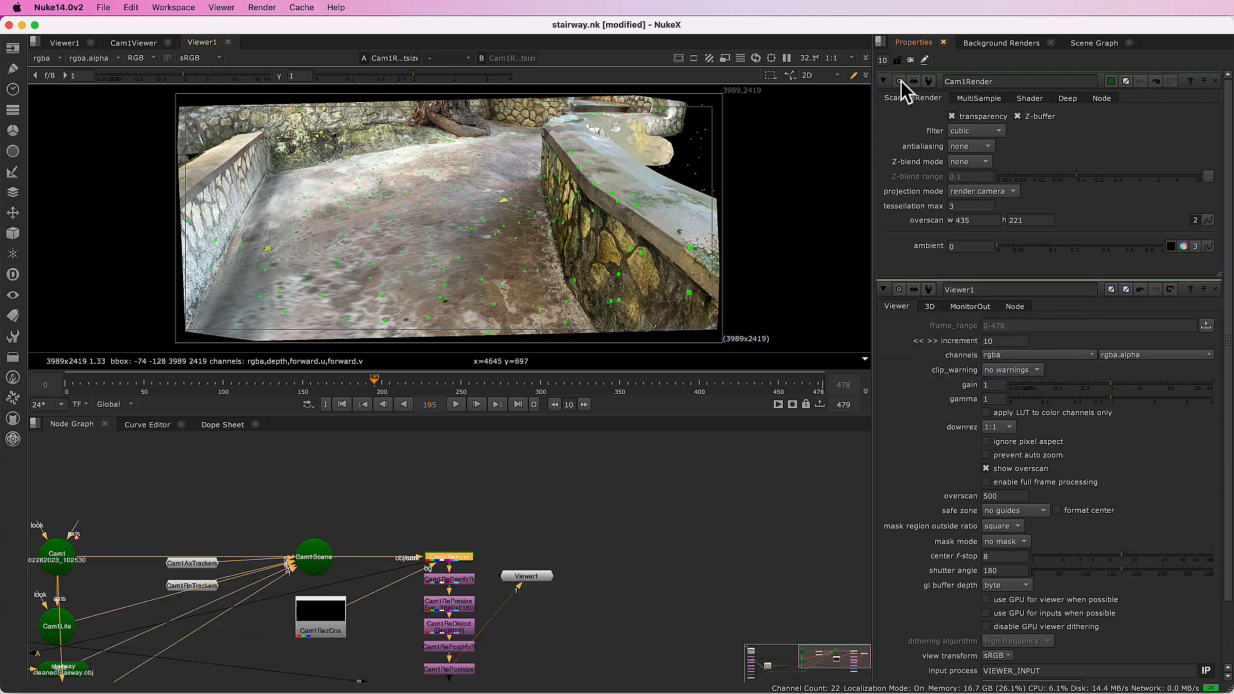
mouse_move(638, 236)
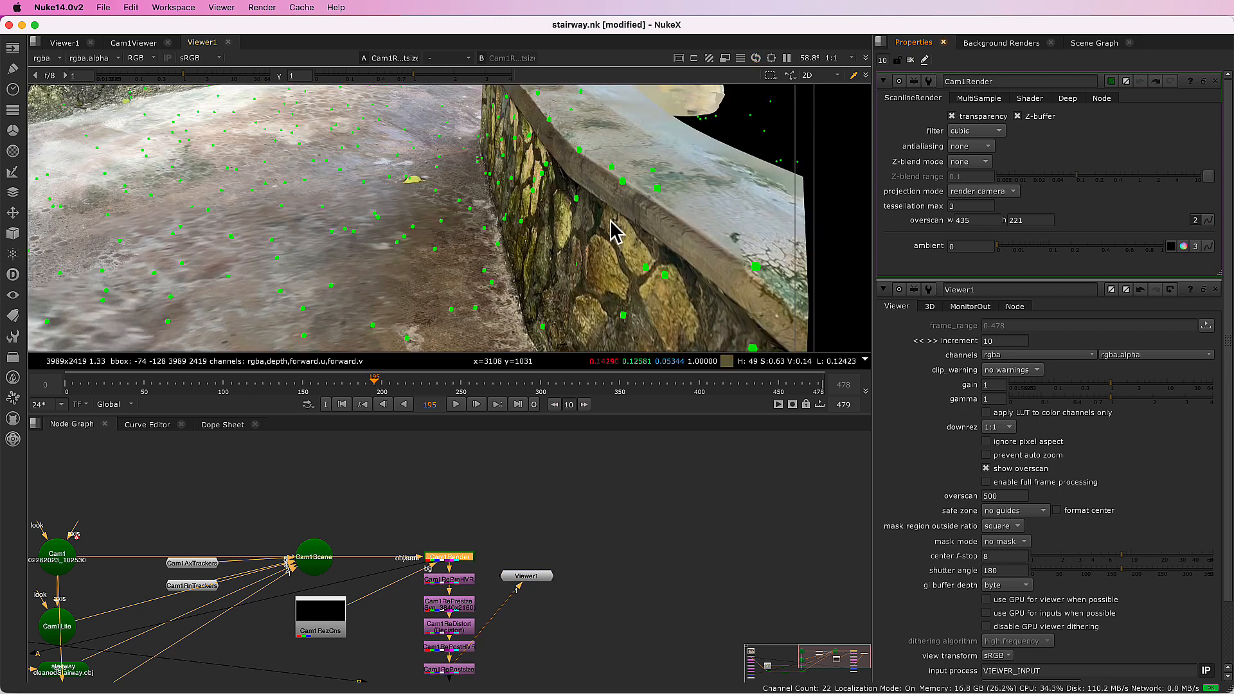
mouse_move(724, 244)
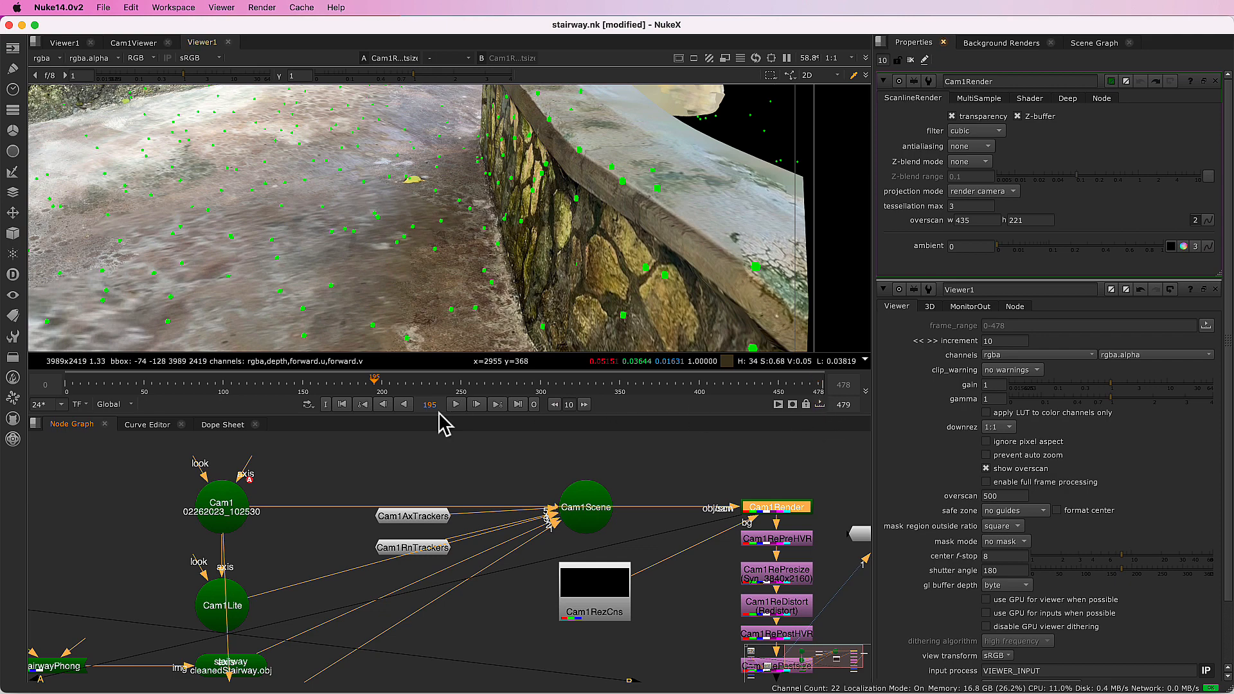
left_click(412, 547)
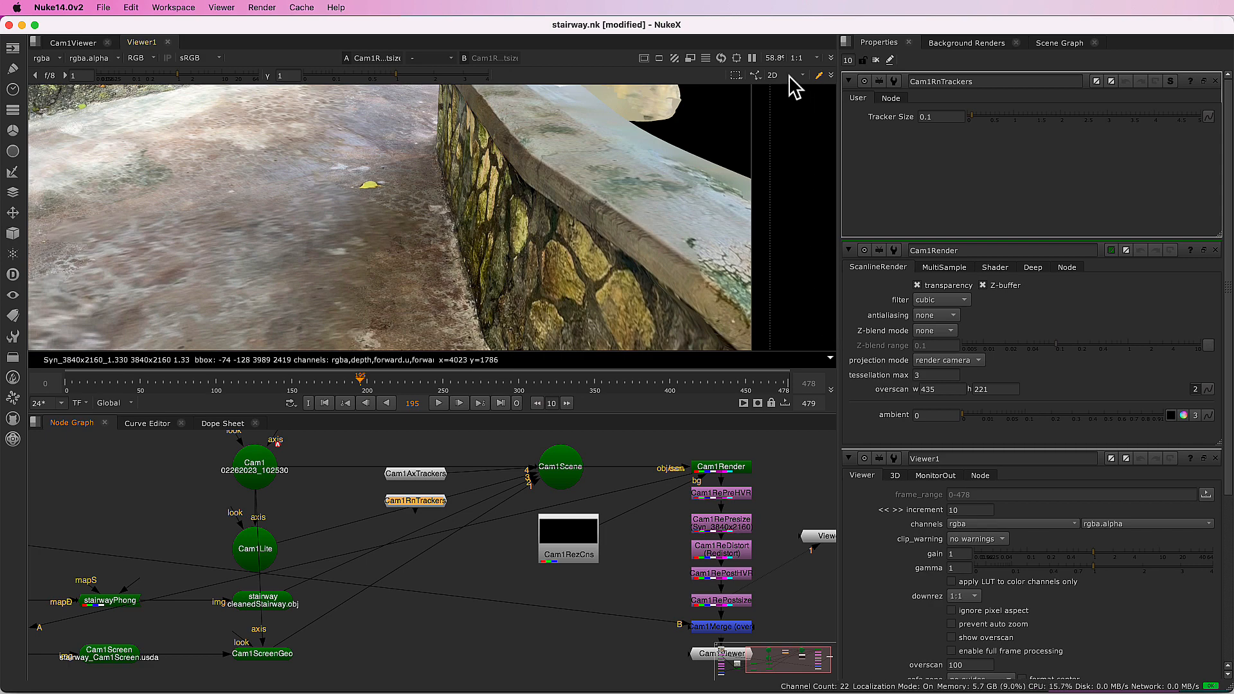
Step: Switch Viewer1 to 3D mode and look through the Cam1 camera
left_click(774, 74)
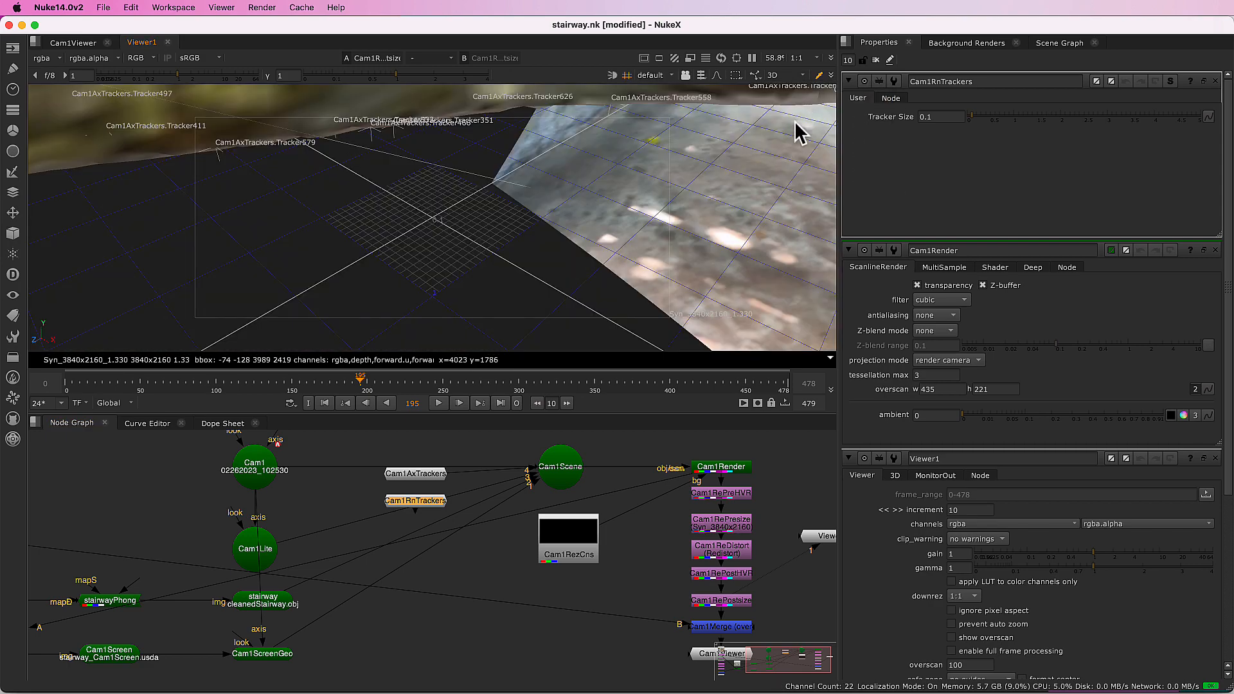
left_click(659, 74)
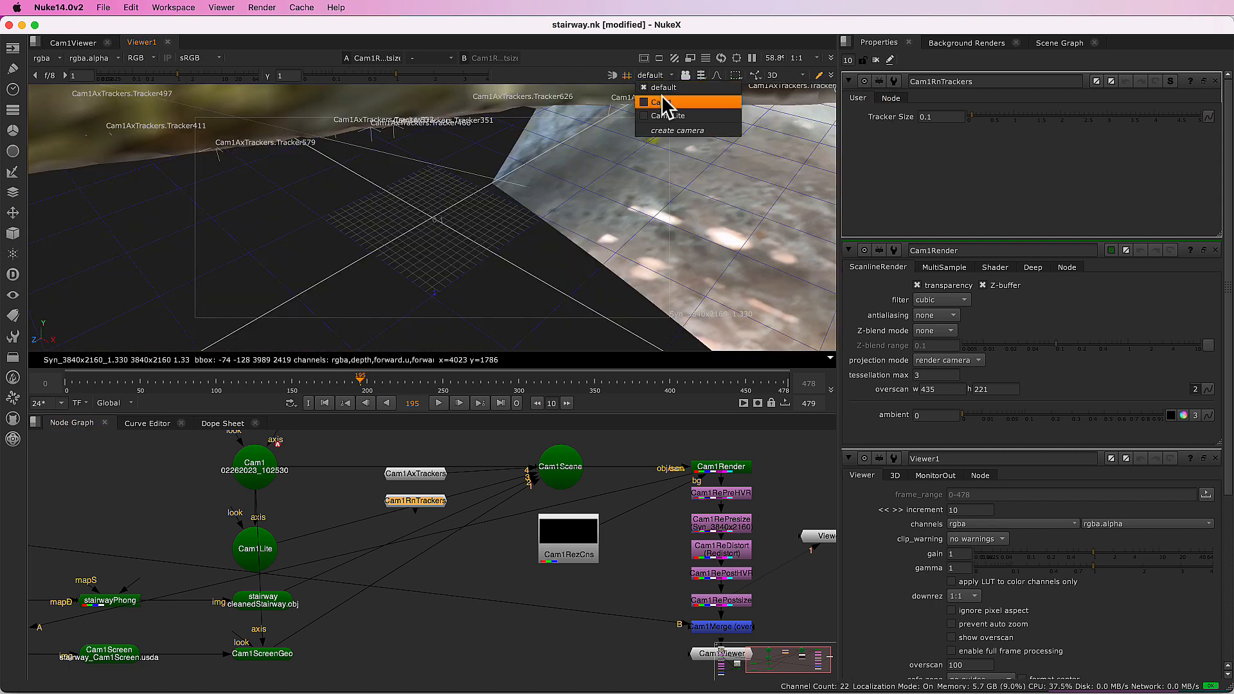
left_click(667, 102)
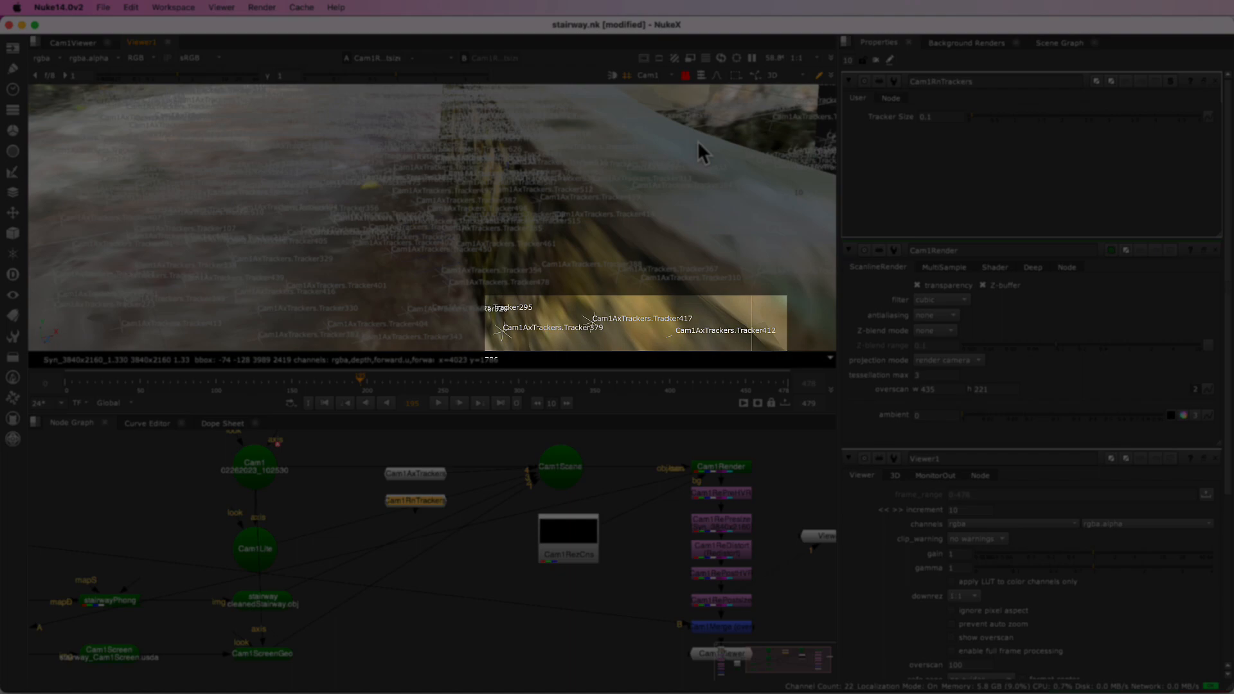
left_click(414, 473)
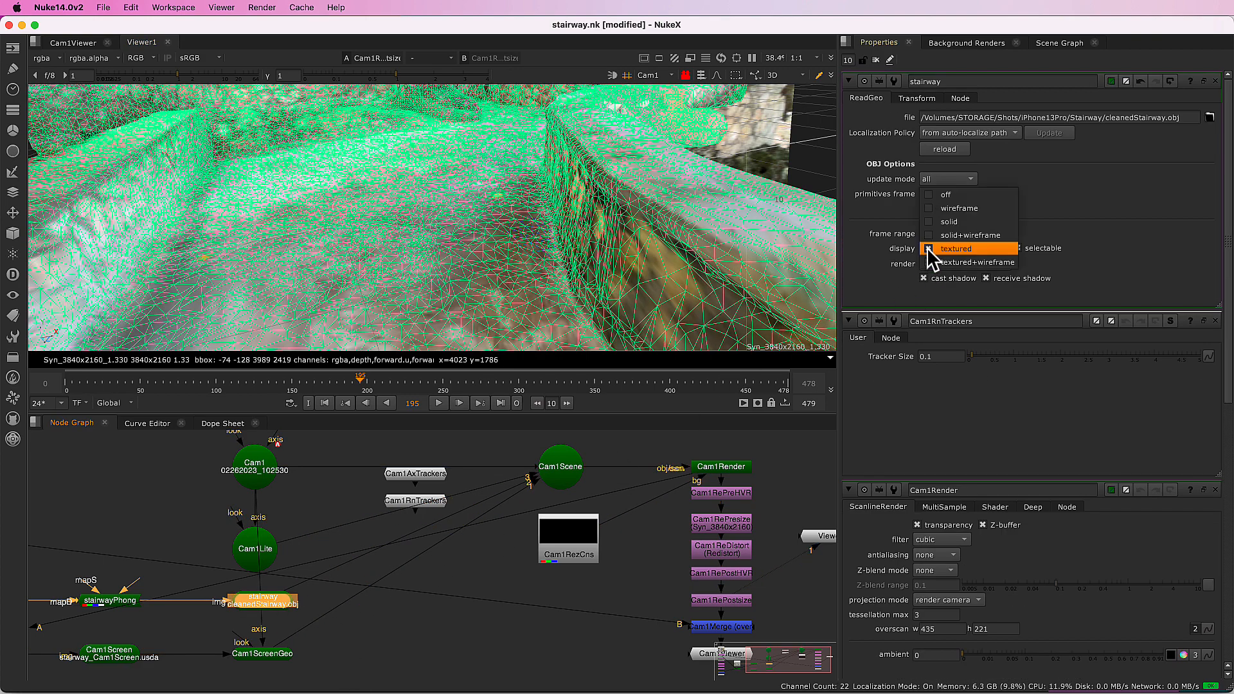
Step: Set the stairway ReadGeo display to wireframe, then return to SynthEyes
left_click(957, 208)
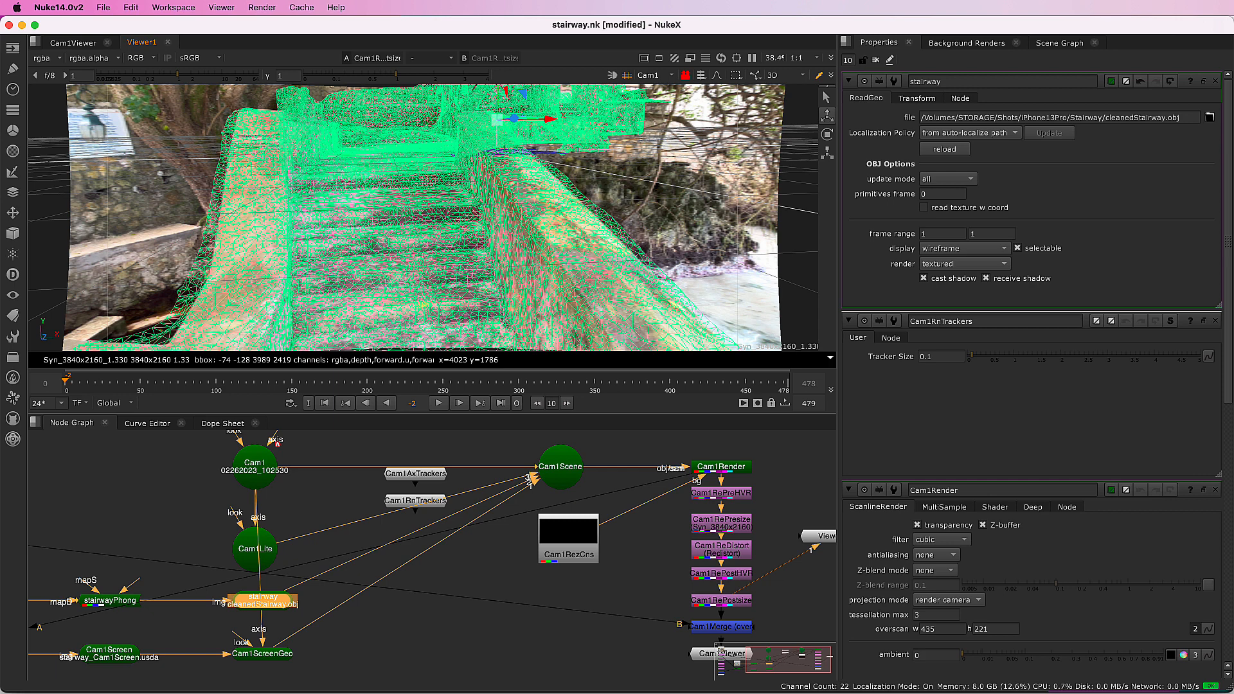
left_click(110, 653)
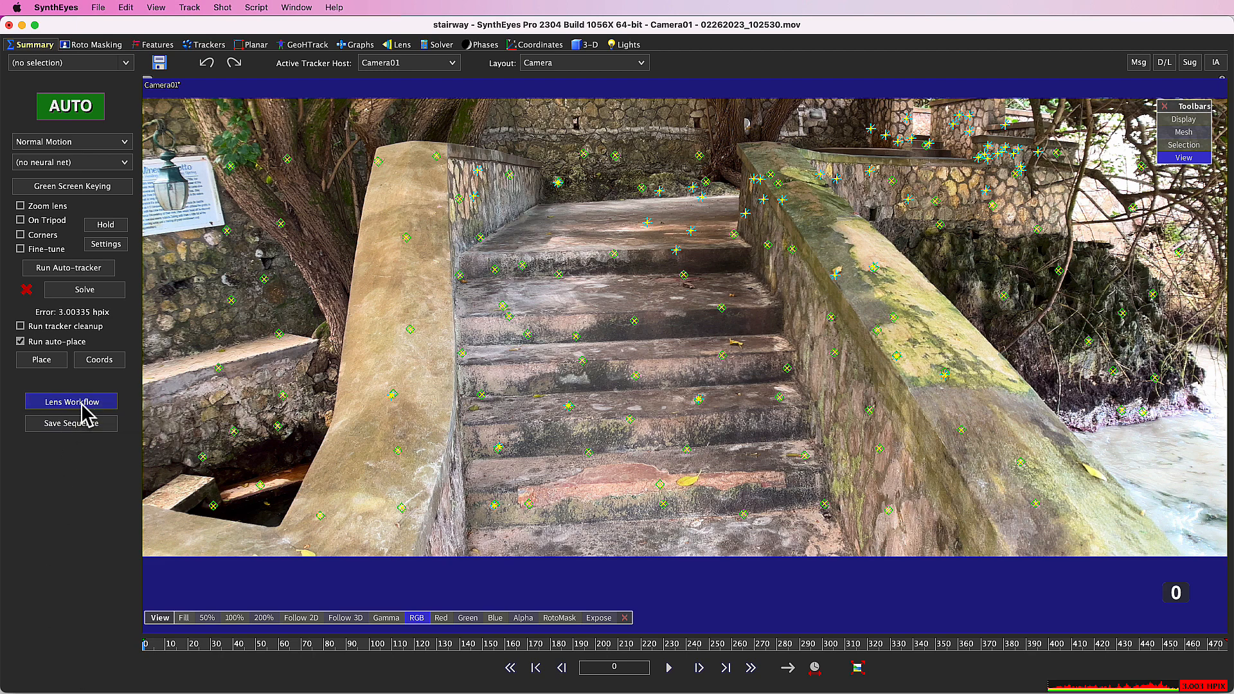
Step: Review SynthEyes' Advanced Lens Workflow dialog and close it with OK
left_click(70, 401)
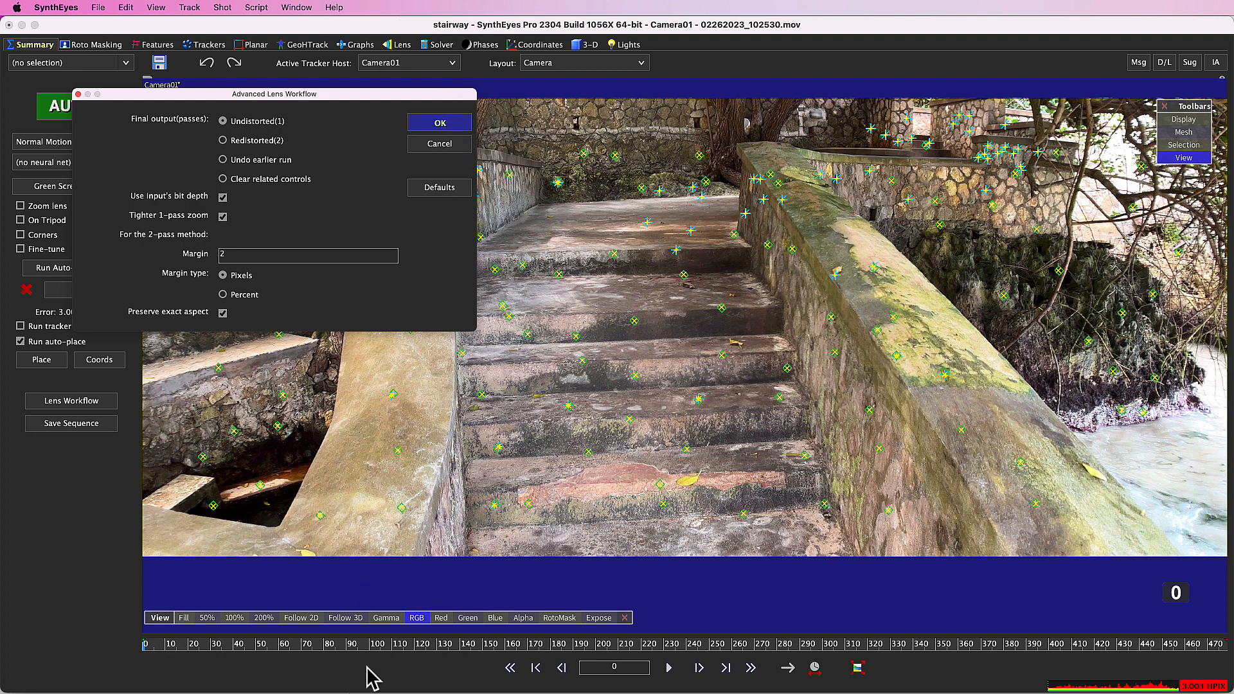
left_click(438, 123)
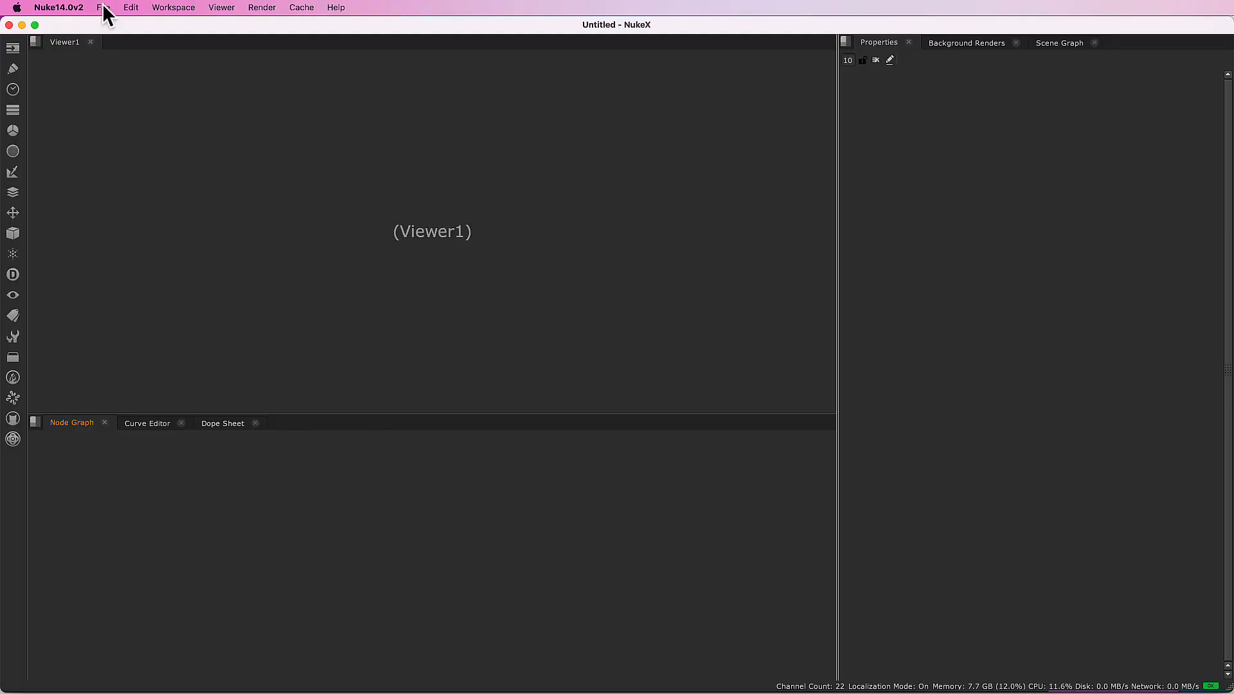
Step: Reopen stairway.nk in NukeX from the File menu's recent scripts
left_click(102, 7)
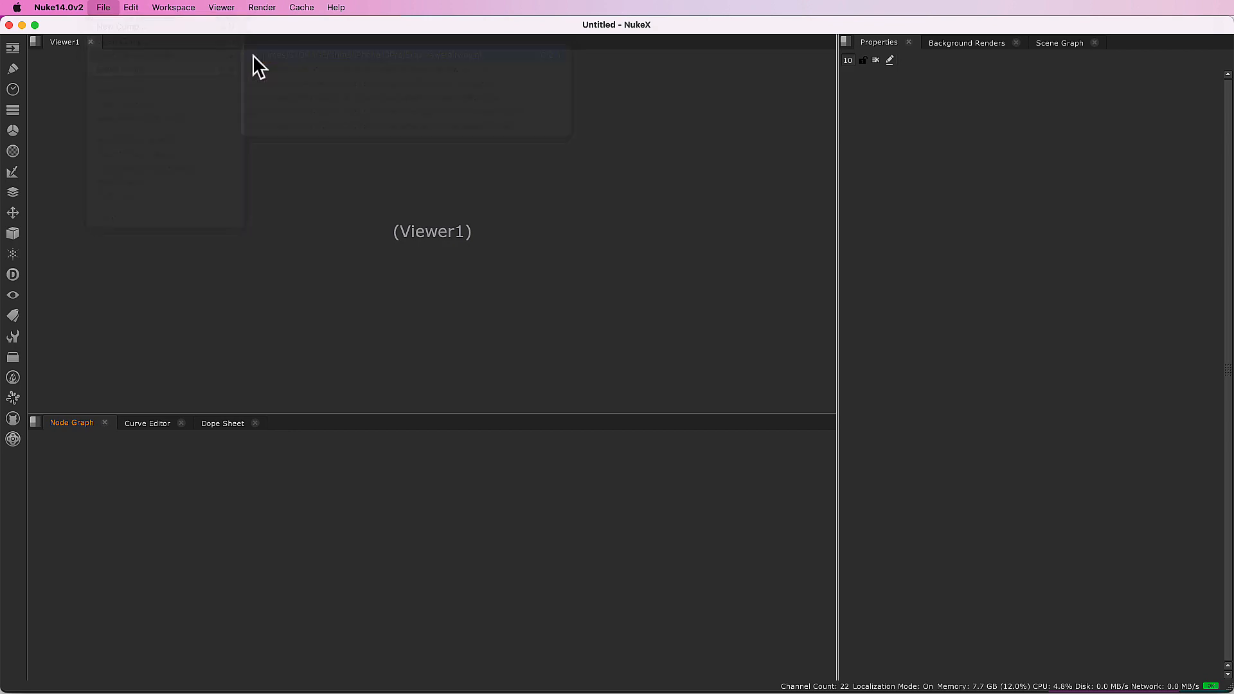
left_click(362, 54)
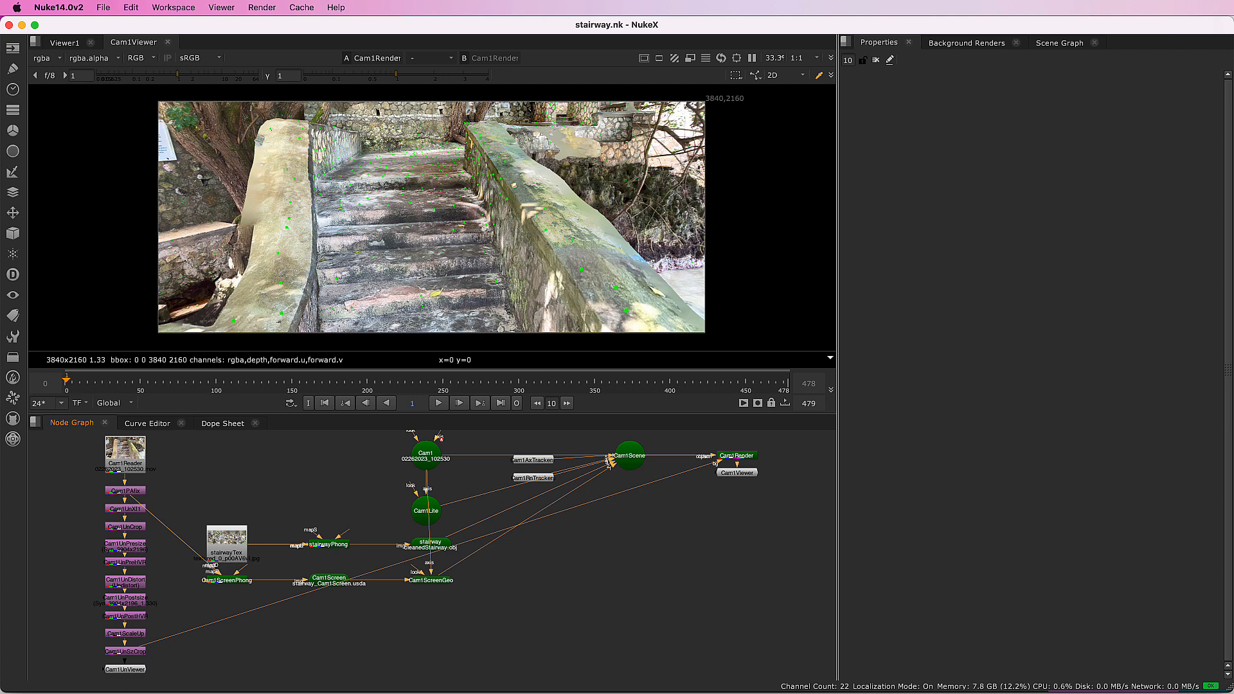
Step: Set the stairway ReadGeo render mode to wireframe and scrub the shot to check it
left_click(428, 544)
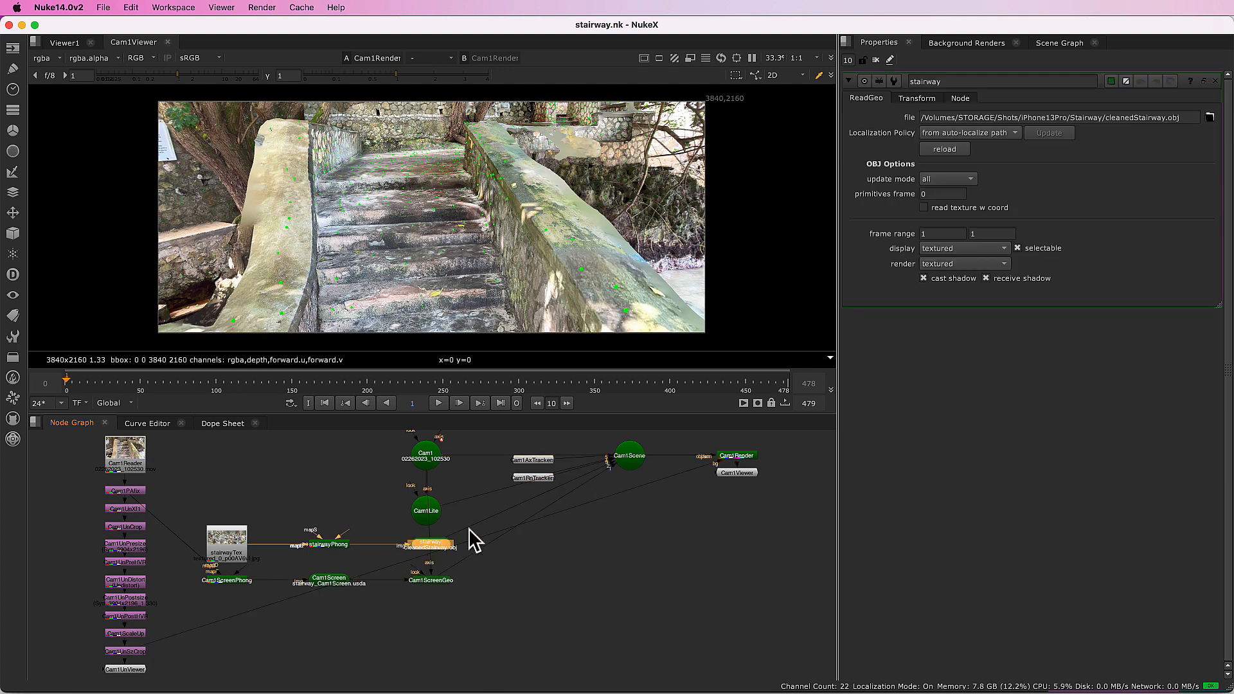
left_click(963, 248)
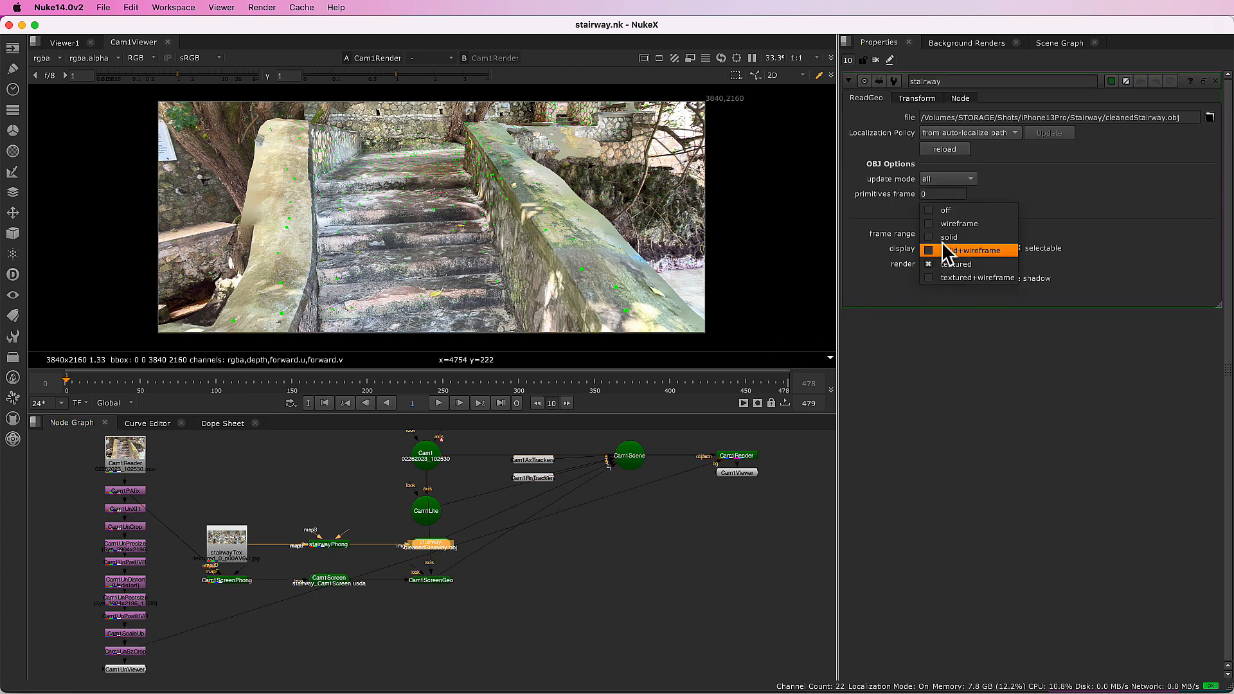
left_click(955, 263)
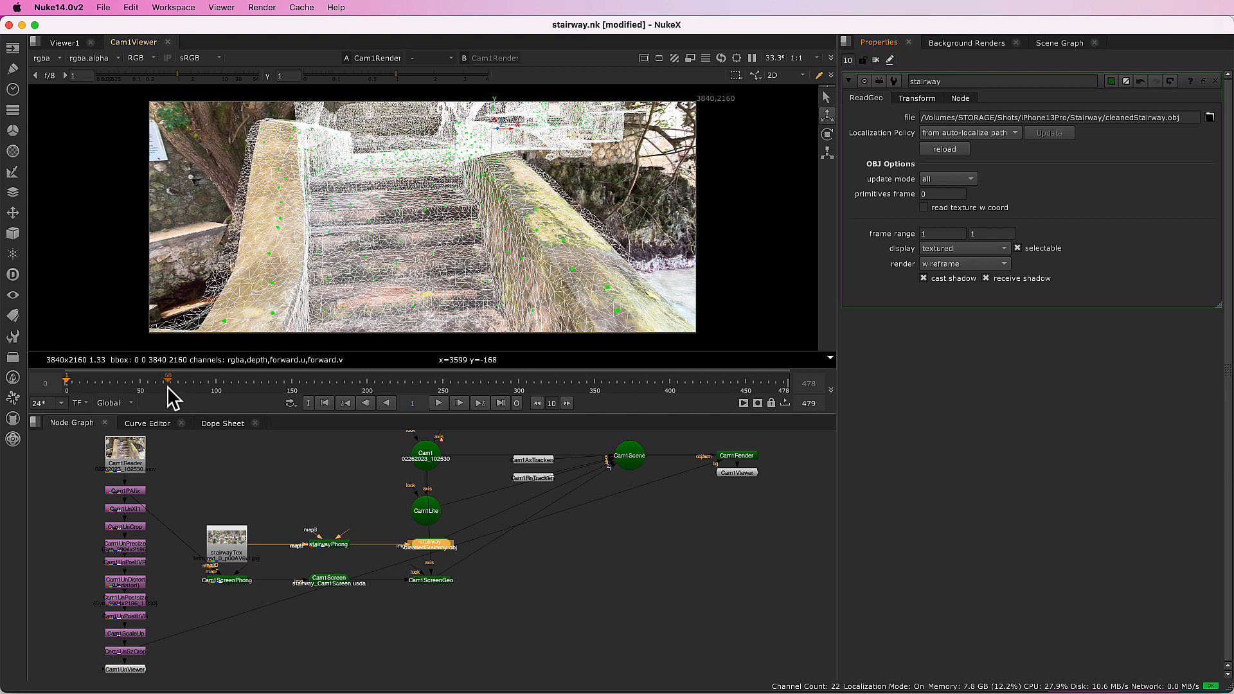
left_click_drag(168, 382, 240, 382)
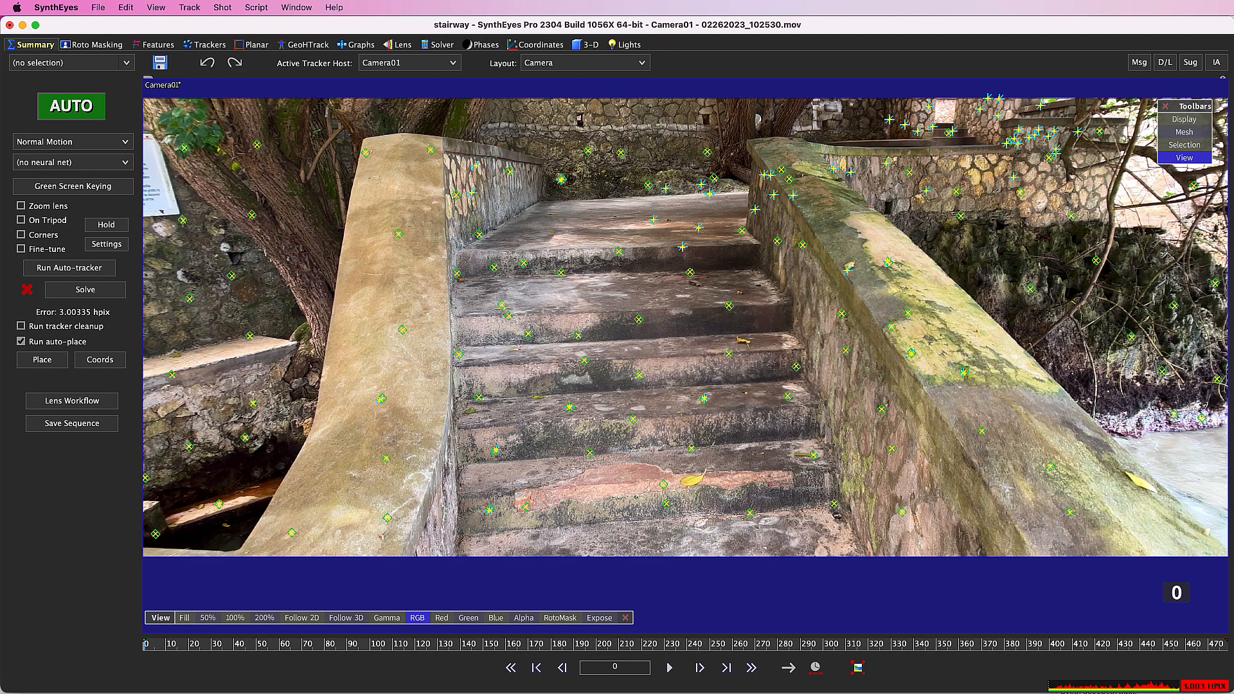
mouse_move(346, 582)
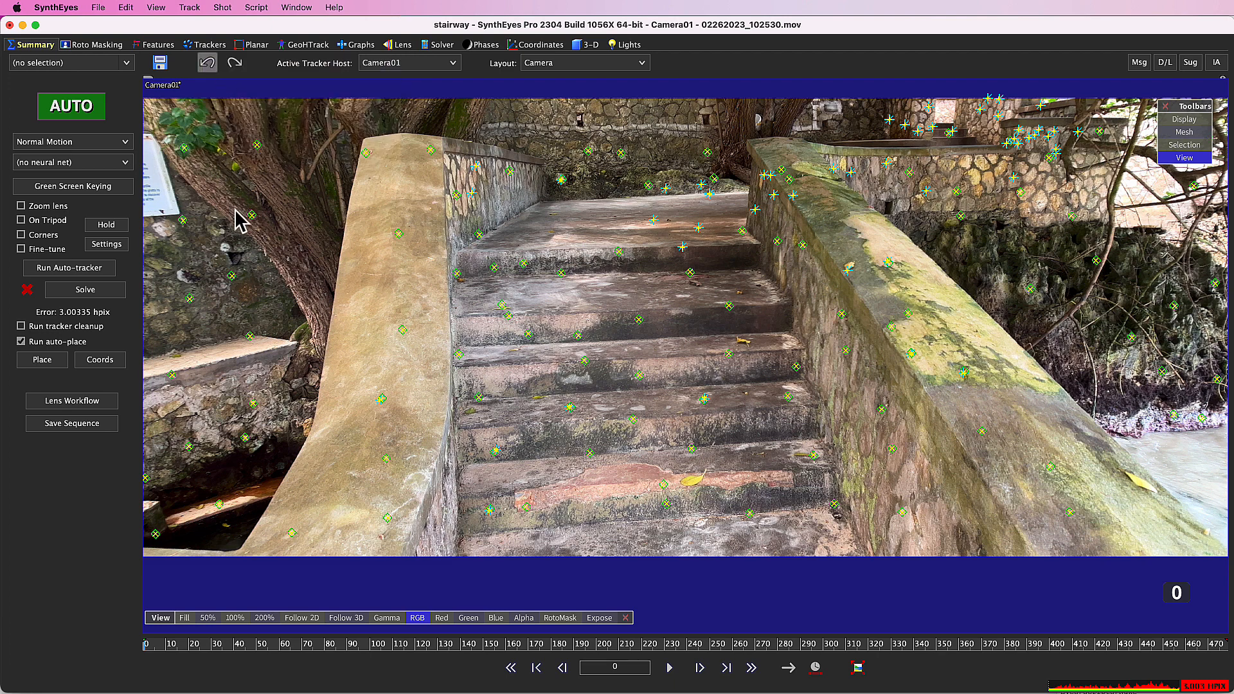
mouse_move(74, 409)
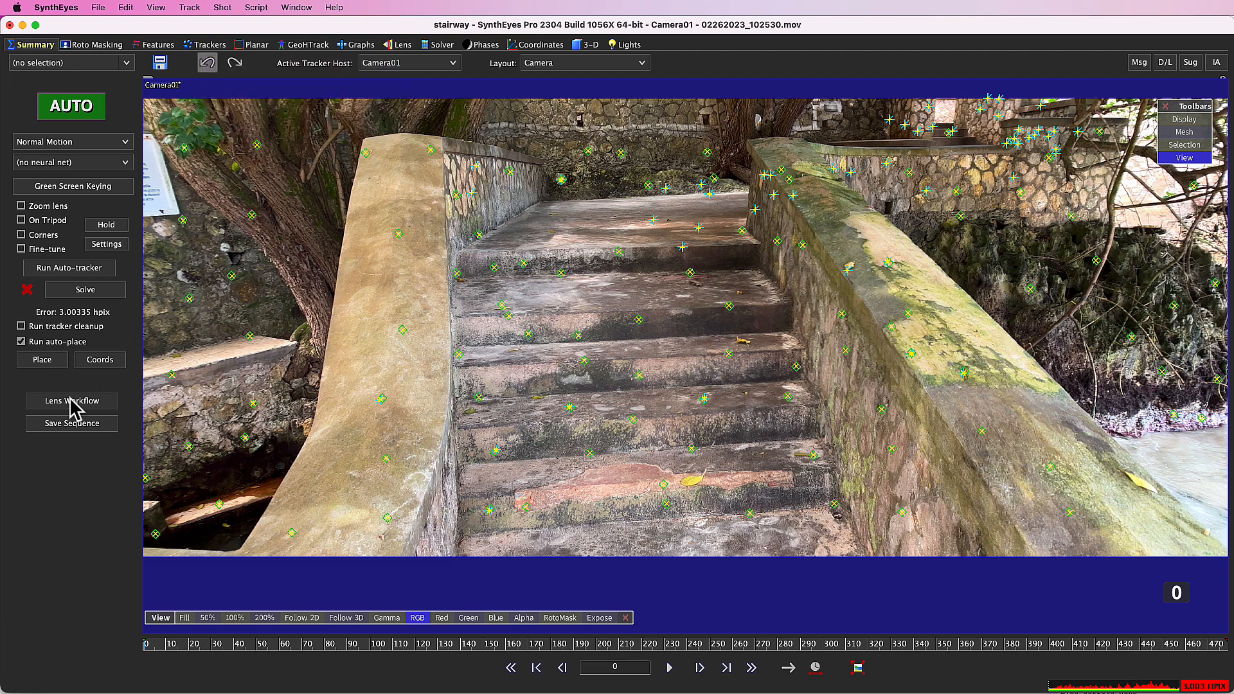
Step: Set the Advanced Lens Workflow to Redistorted(2) and apply it
left_click(71, 401)
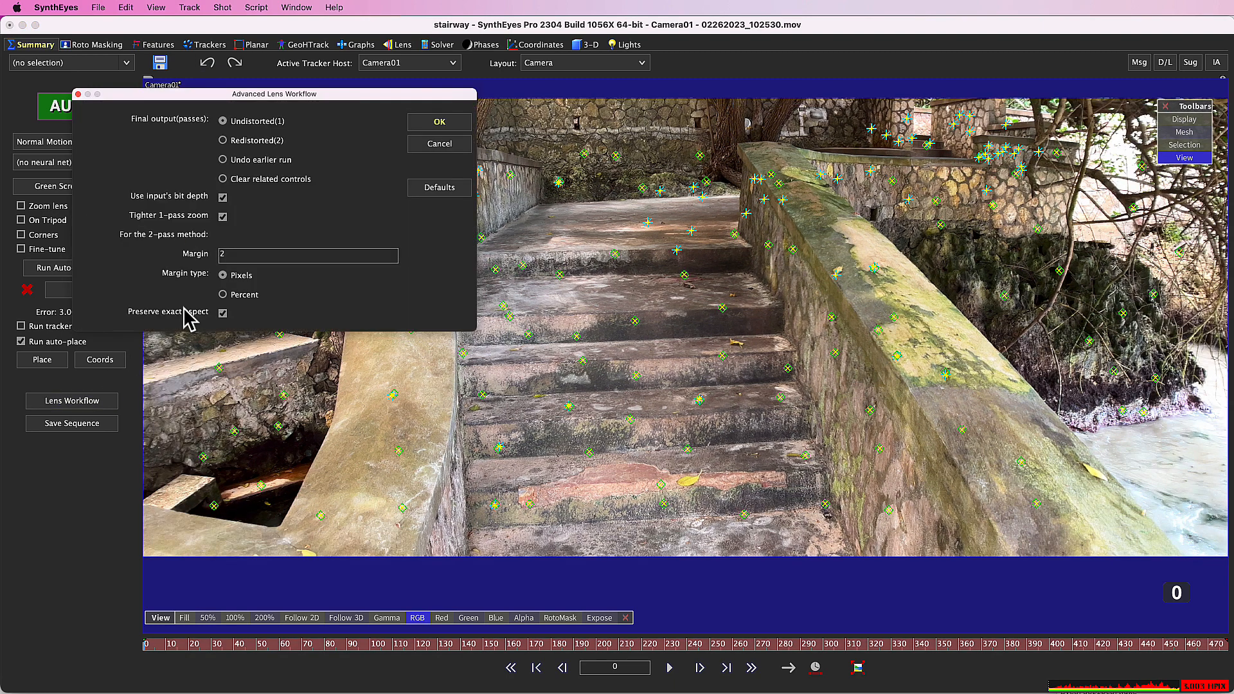
left_click(223, 140)
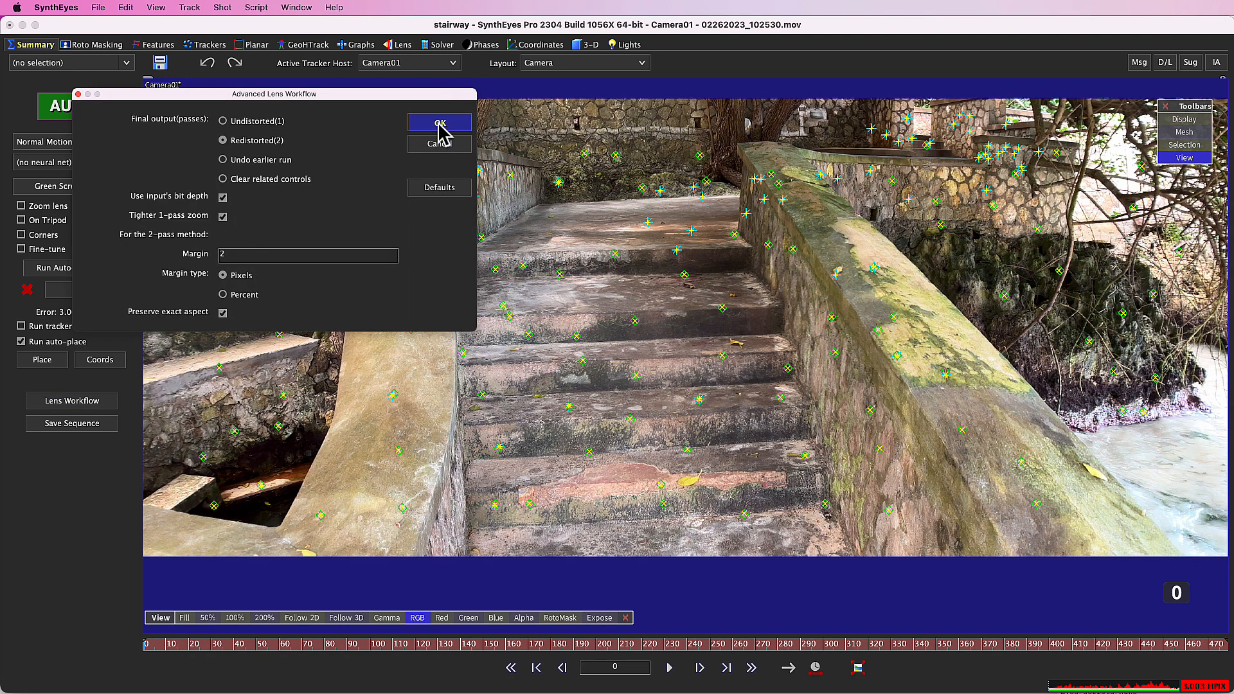
left_click(438, 123)
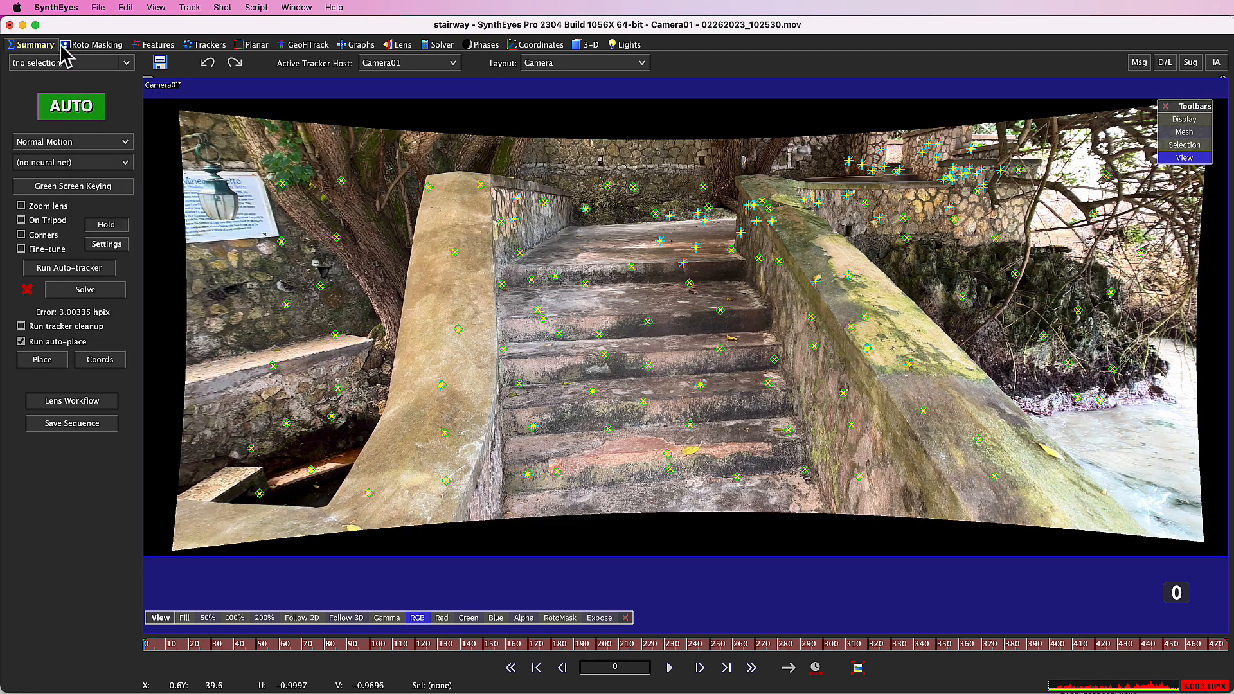
Step: Export to Nuke as stairway.nk, overwriting the old file, and review the mesh export option
left_click(98, 7)
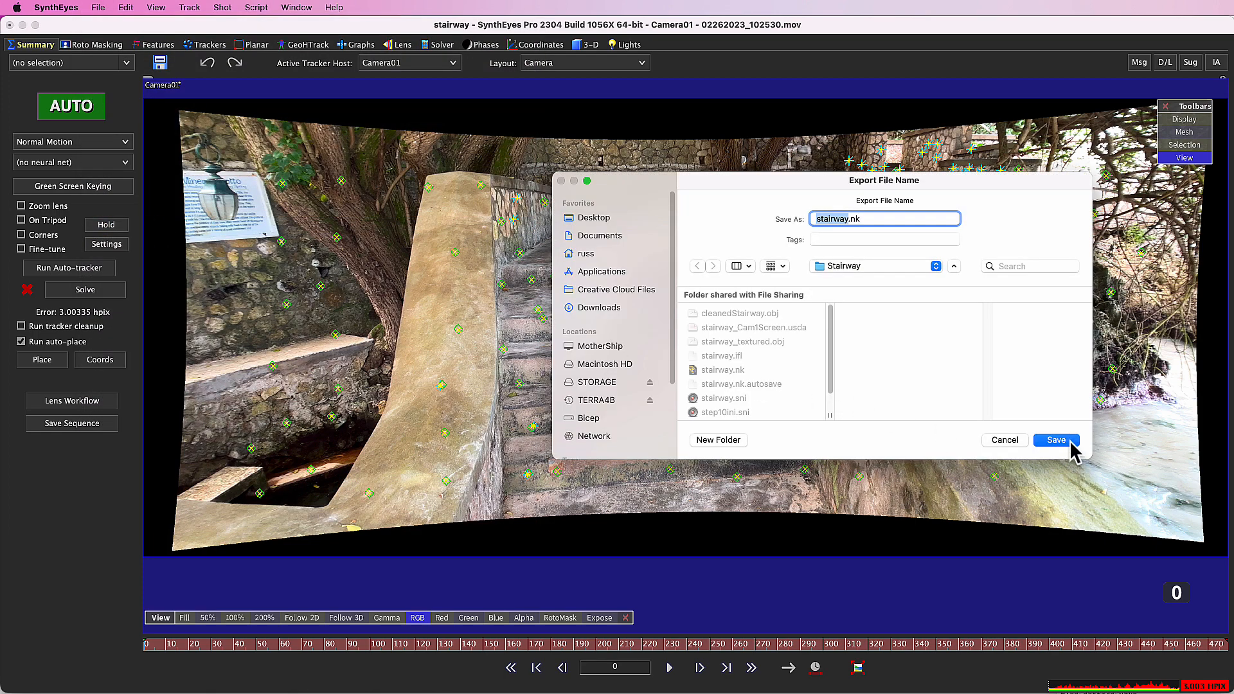
left_click(1056, 440)
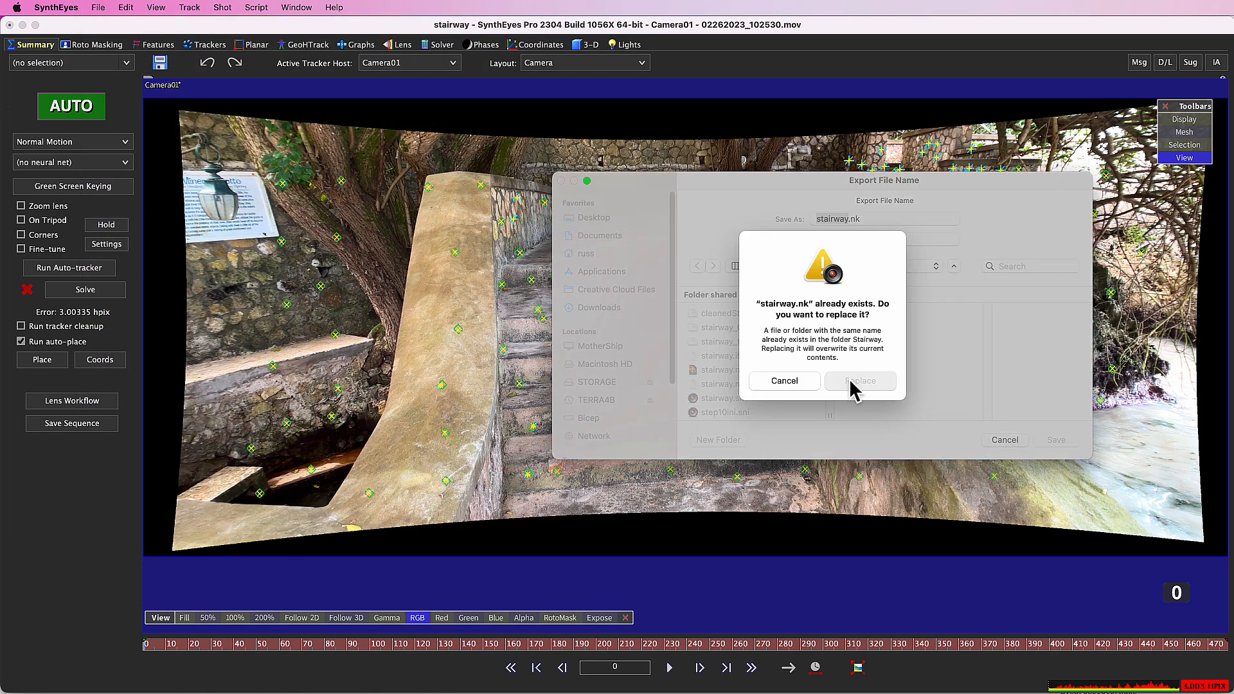
left_click(859, 379)
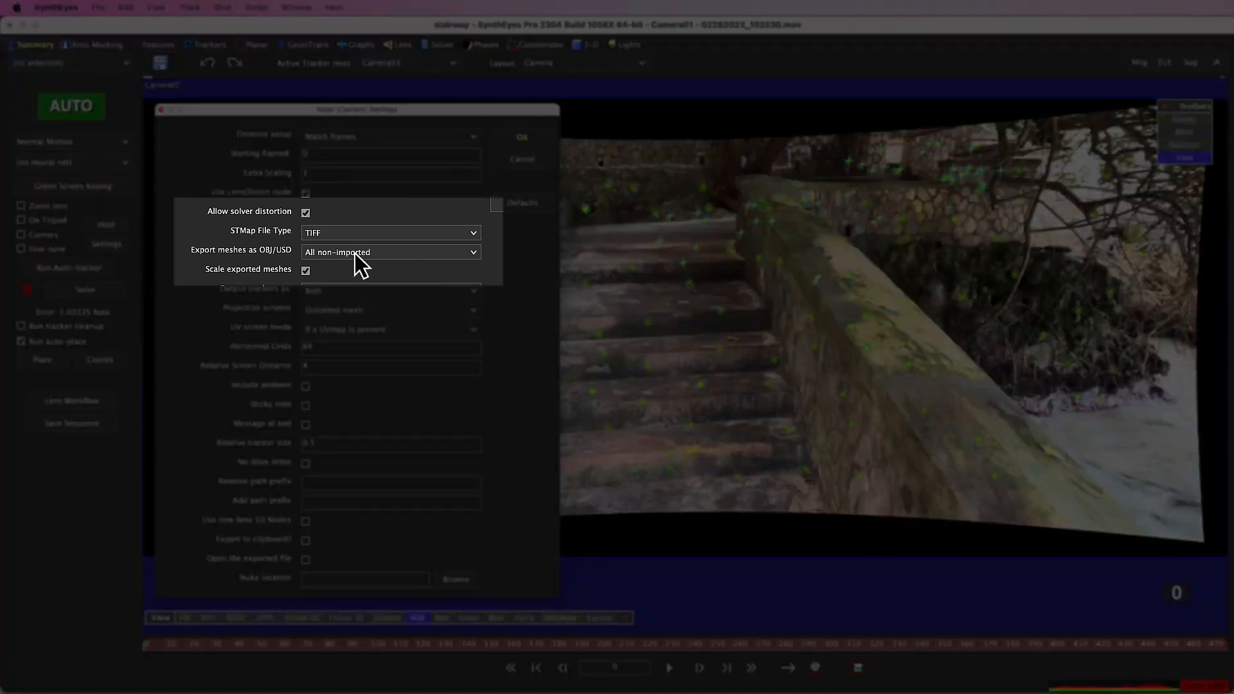
left_click(389, 252)
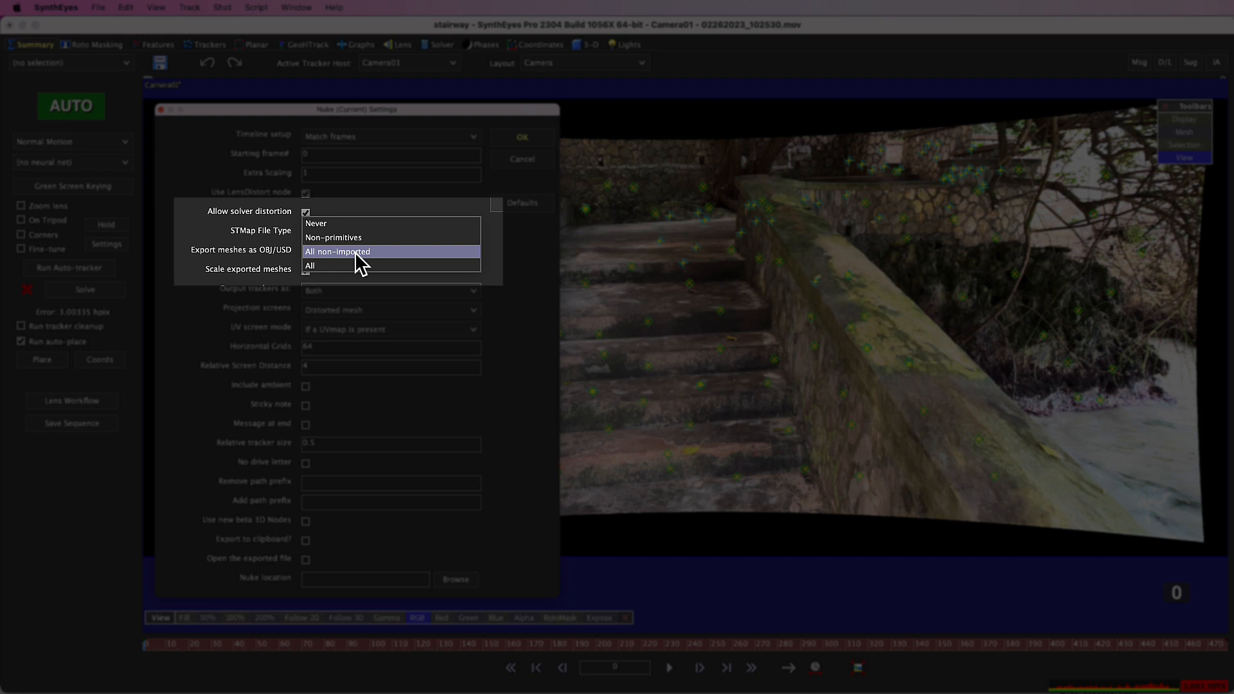
mouse_move(522, 262)
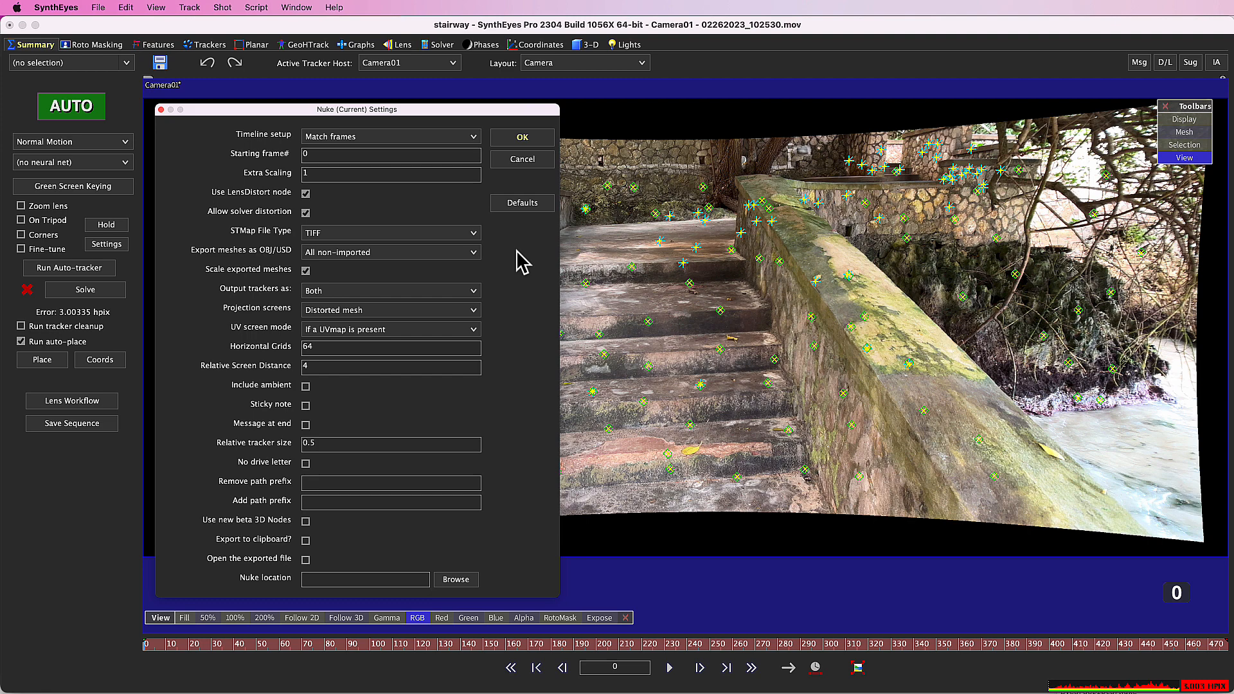
left_click(256, 7)
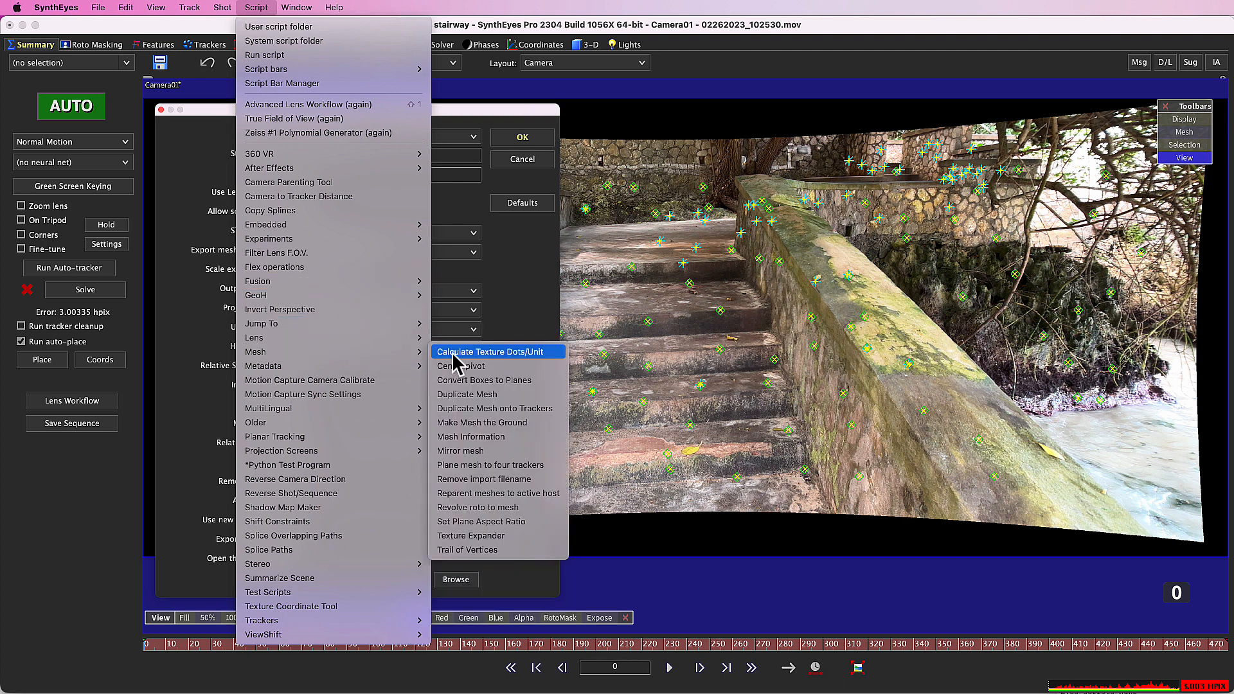
mouse_move(551, 479)
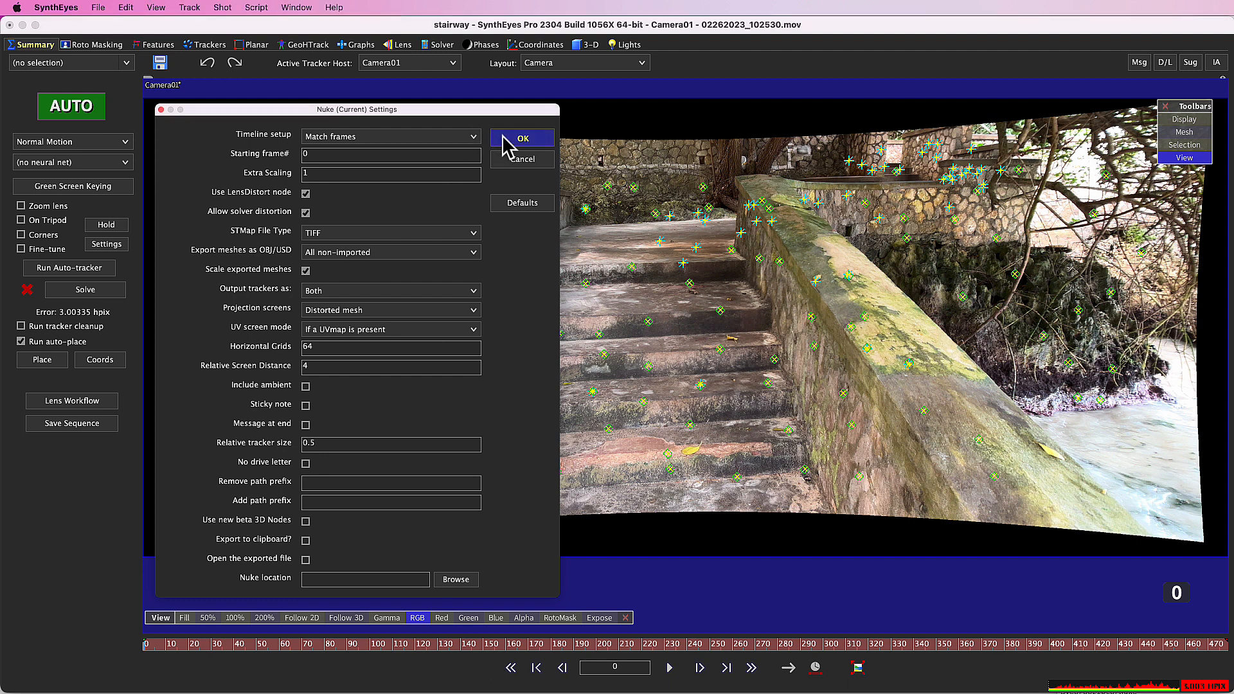
Step: Confirm the Nuke export settings and set the stairway mesh display and render to wireframe
left_click(522, 137)
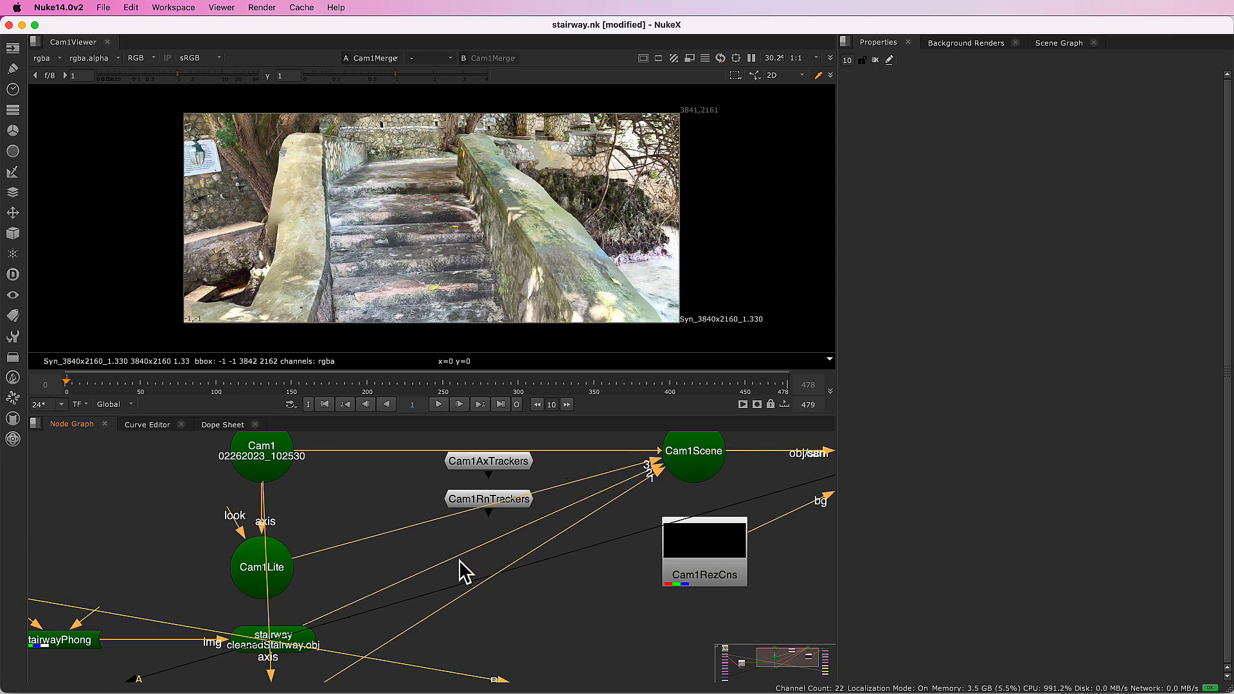
mouse_move(322, 649)
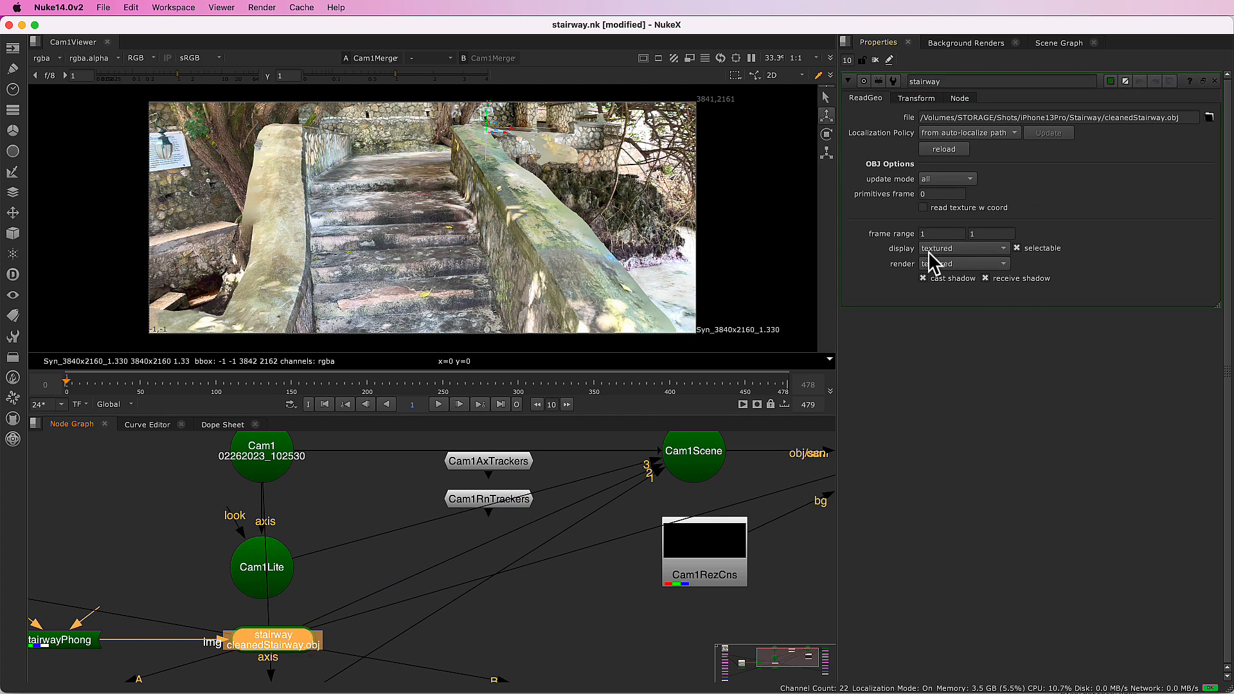
left_click(963, 248)
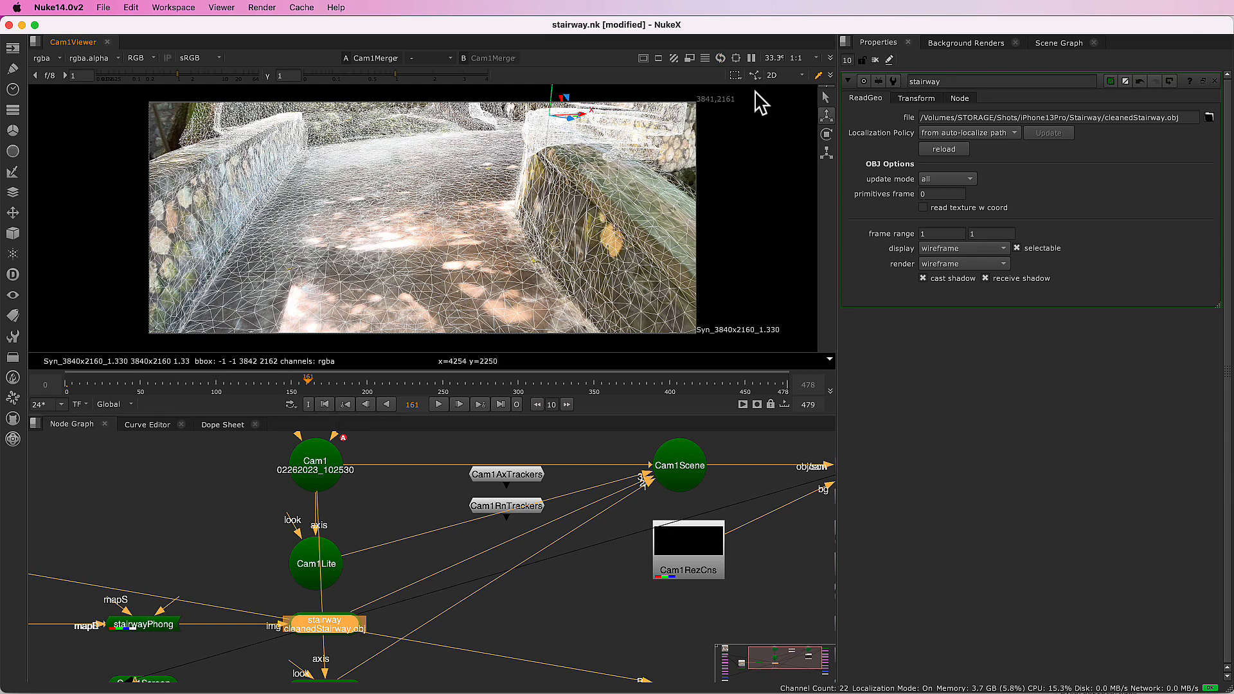
left_click(778, 75)
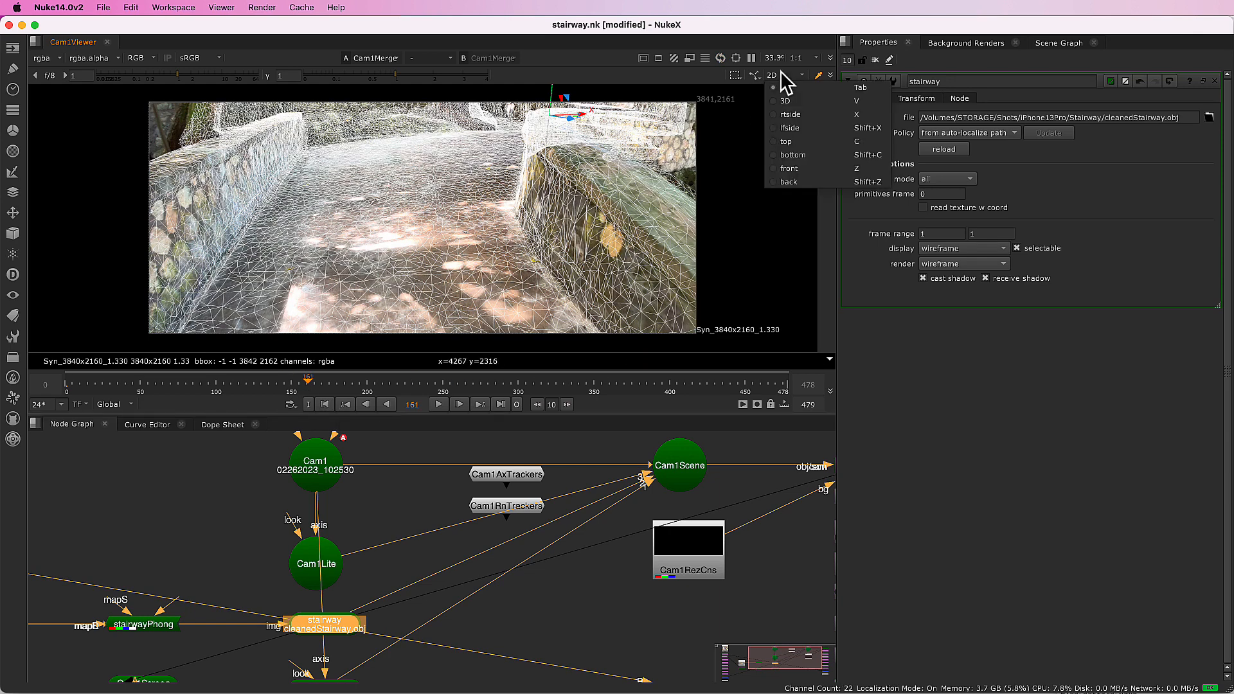
Step: Switch the NukeX viewer to 3D and look through the tracked camera Cam1
left_click(784, 101)
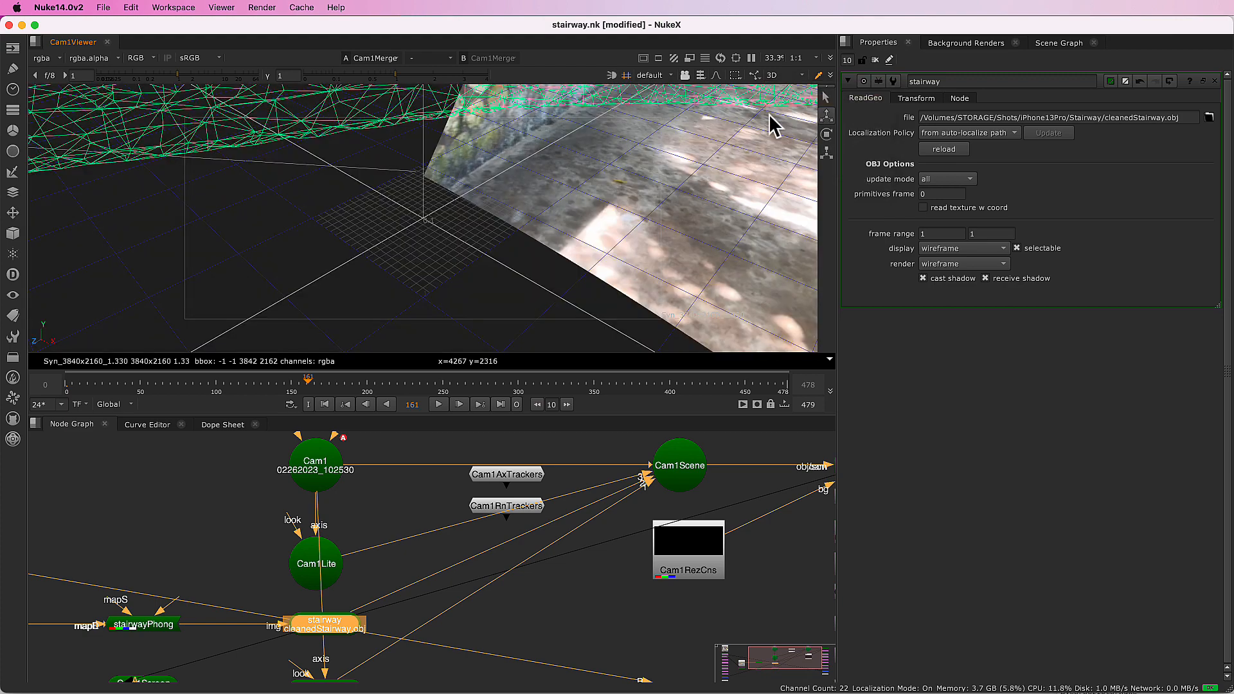
left_click(652, 75)
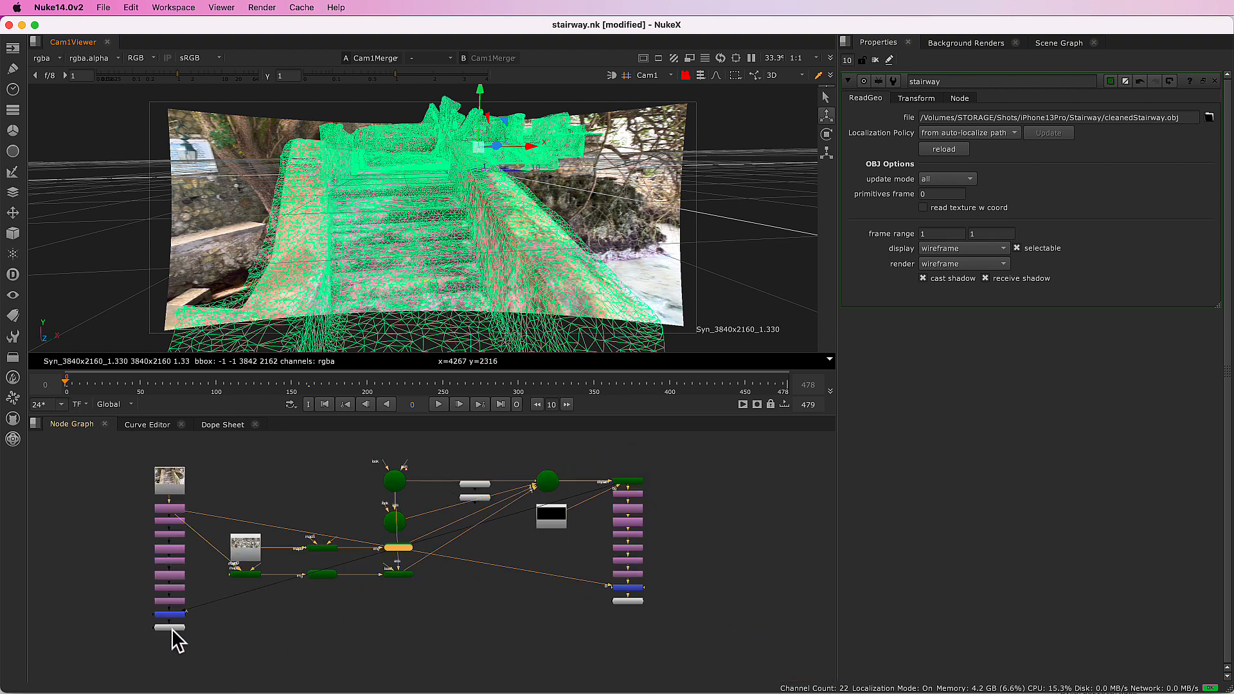
mouse_move(330, 653)
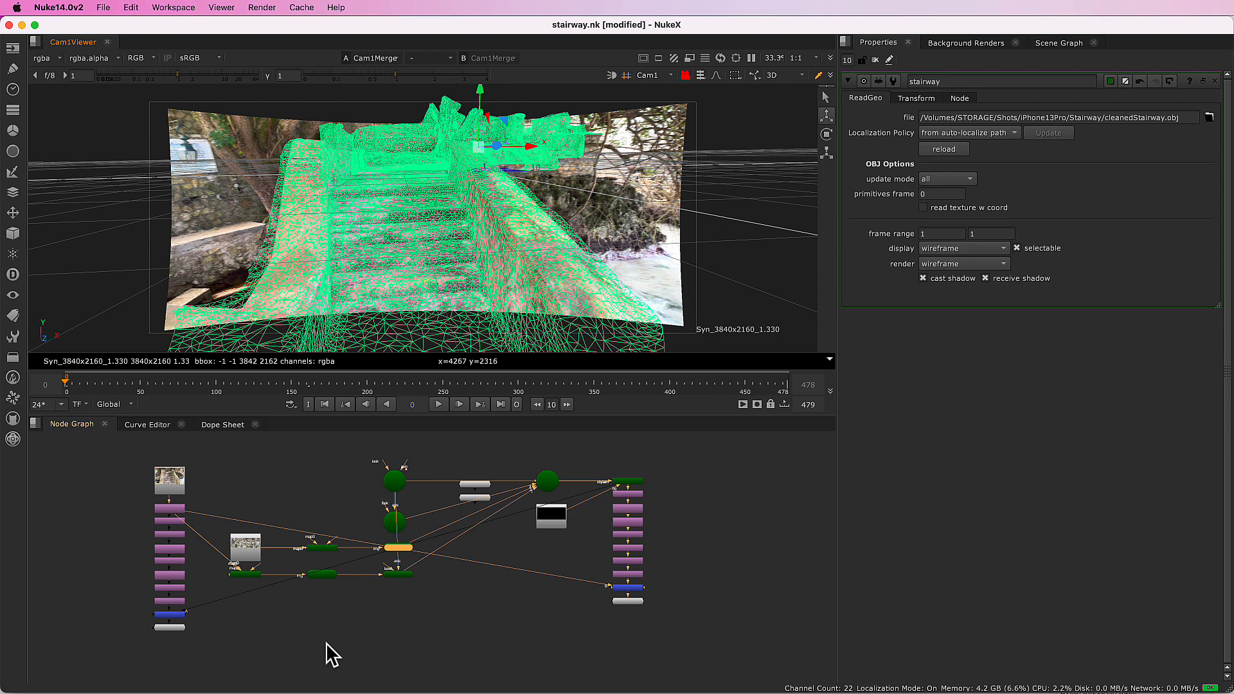